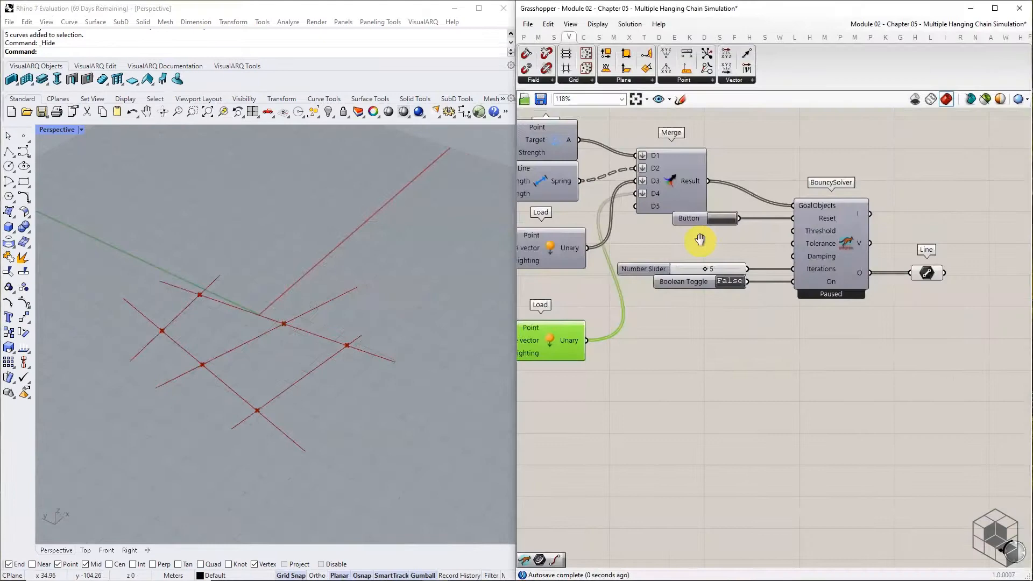
Step: Reset and start the solver, then slide the Unit Z load to flatten and raise the arches
click(729, 282)
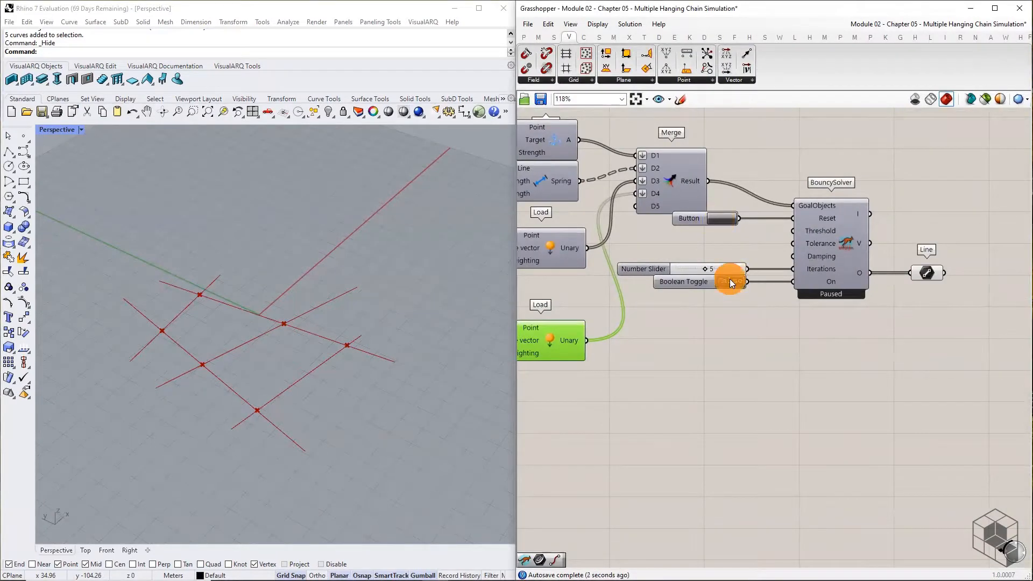
click(729, 282)
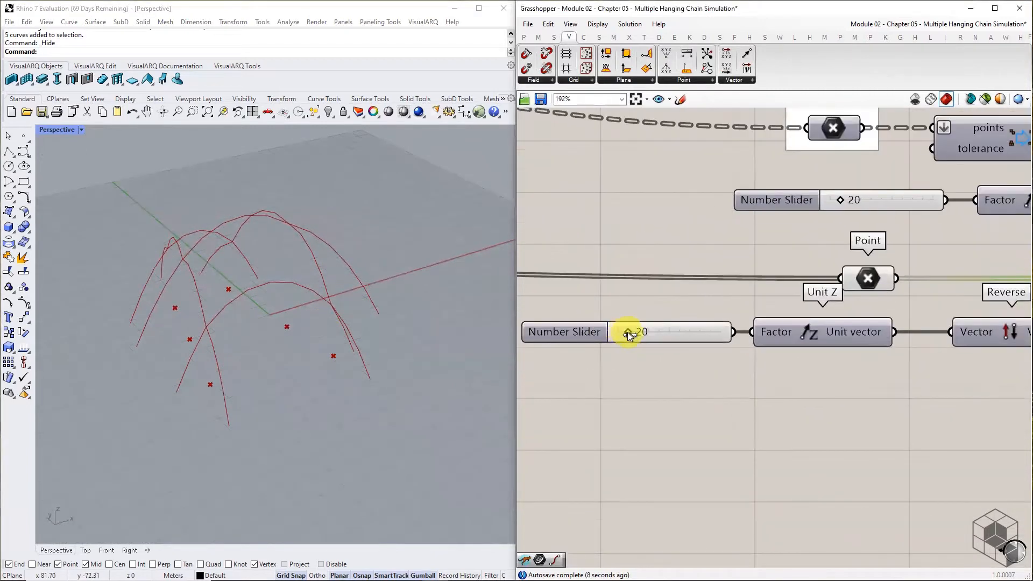
drag(627, 332, 659, 333)
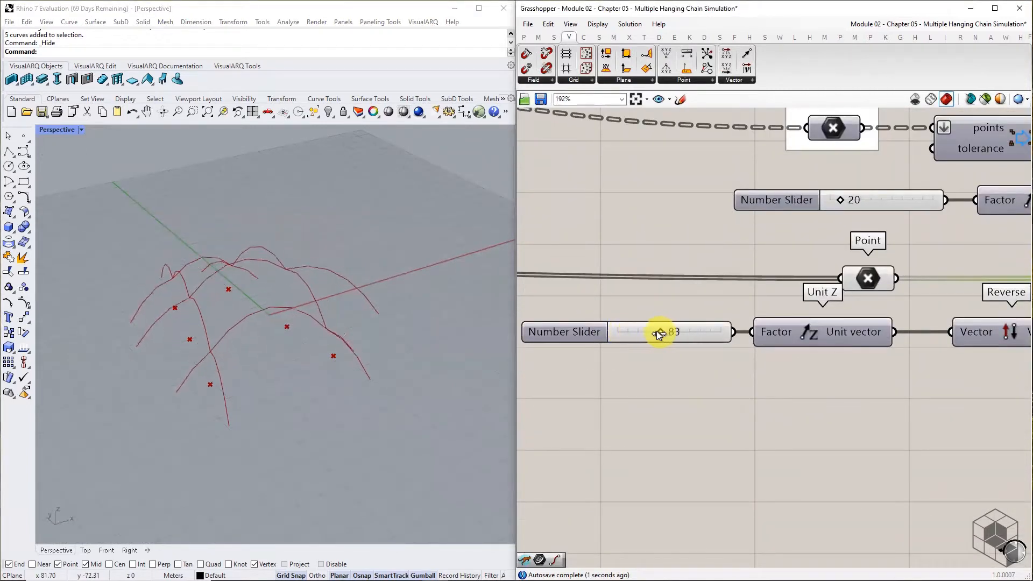
drag(658, 332, 636, 338)
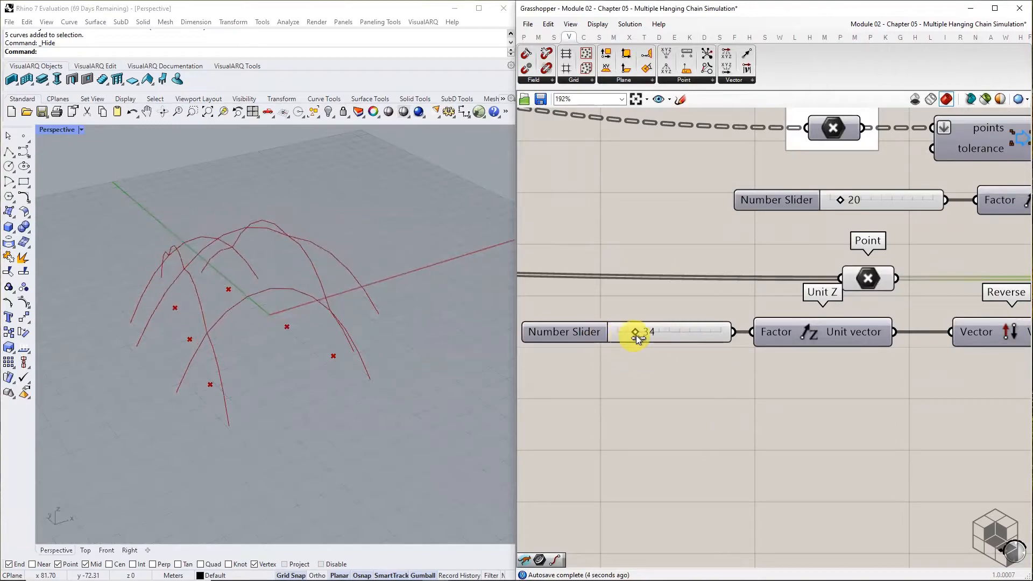
drag(635, 333, 677, 332)
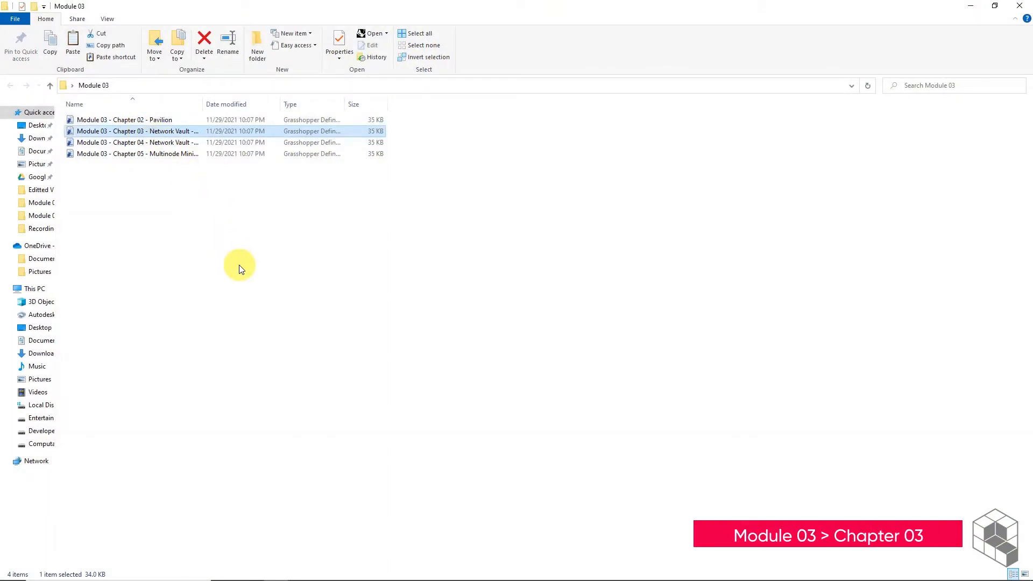
Step: Open the Module 03 - Chapter 03 - Network Vault Grasshopper file
double_click(135, 131)
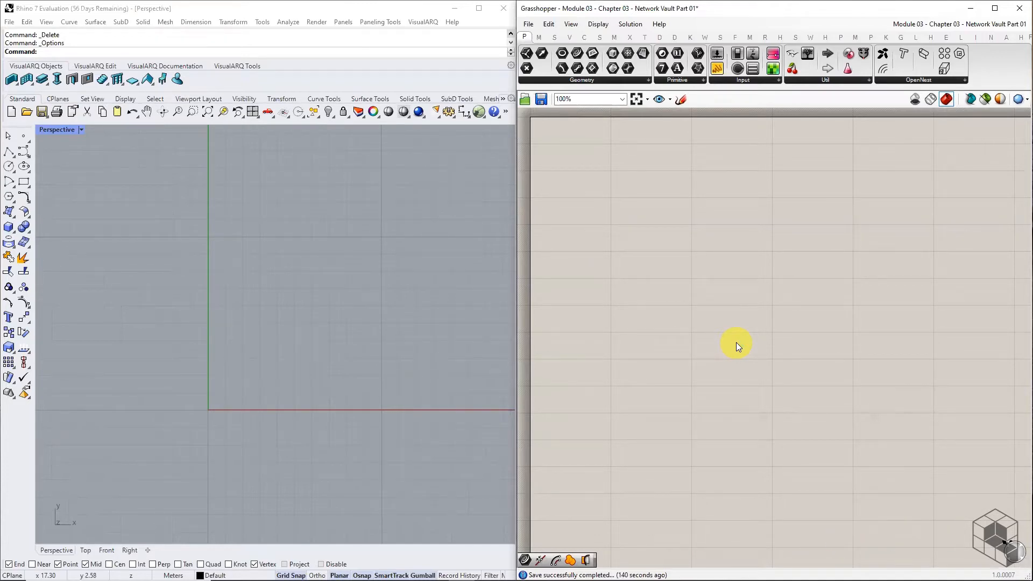
Step: Set model units to Meters in Options, then draw the rectangle from the origin and the diagonal lines
click(261, 22)
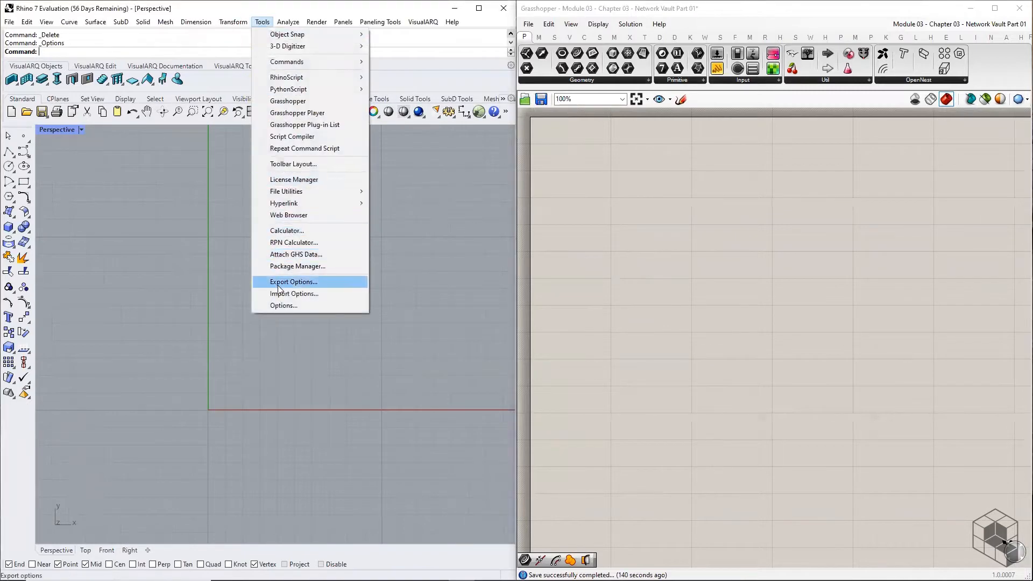
click(284, 305)
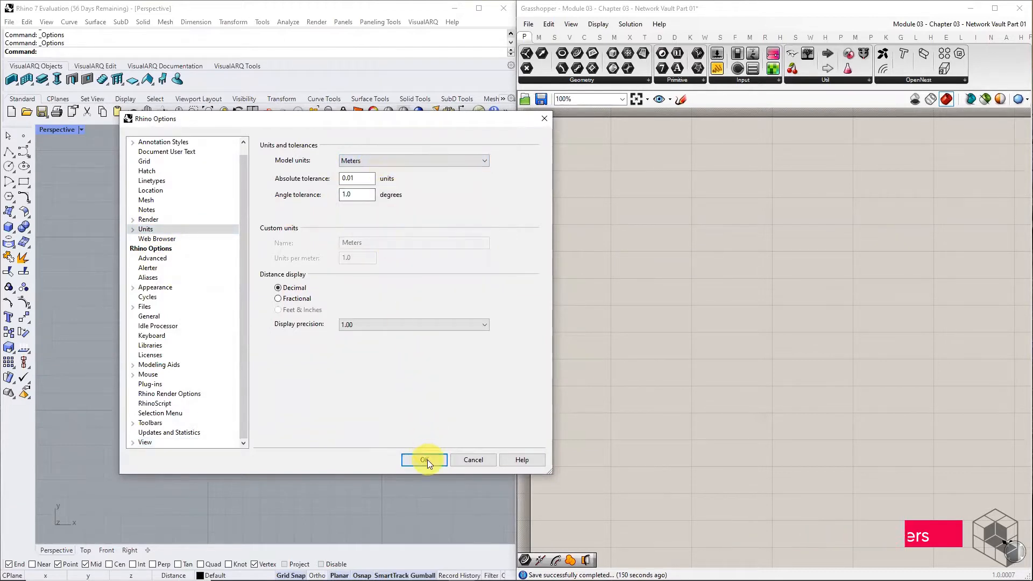
click(423, 459)
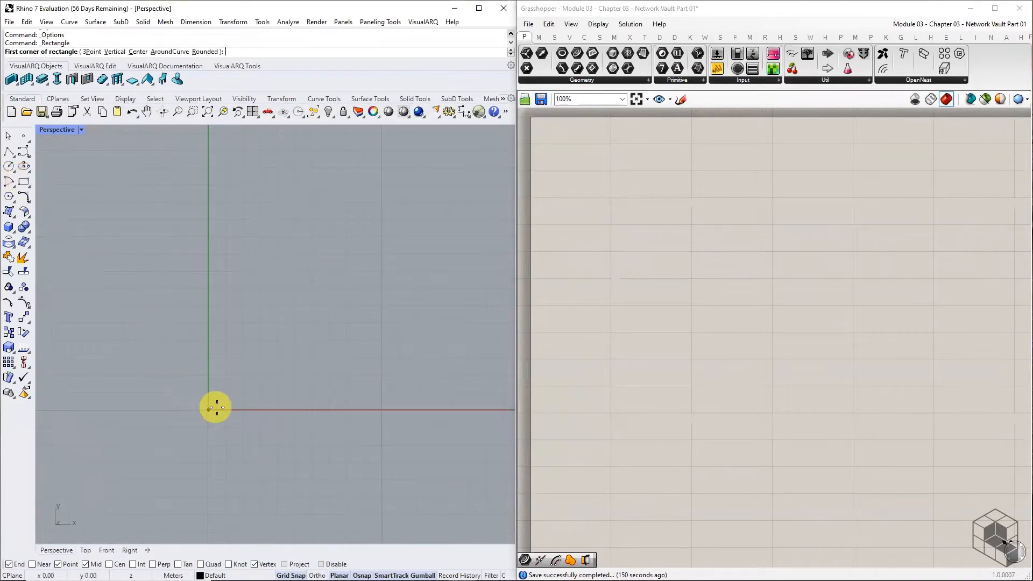
click(413, 267)
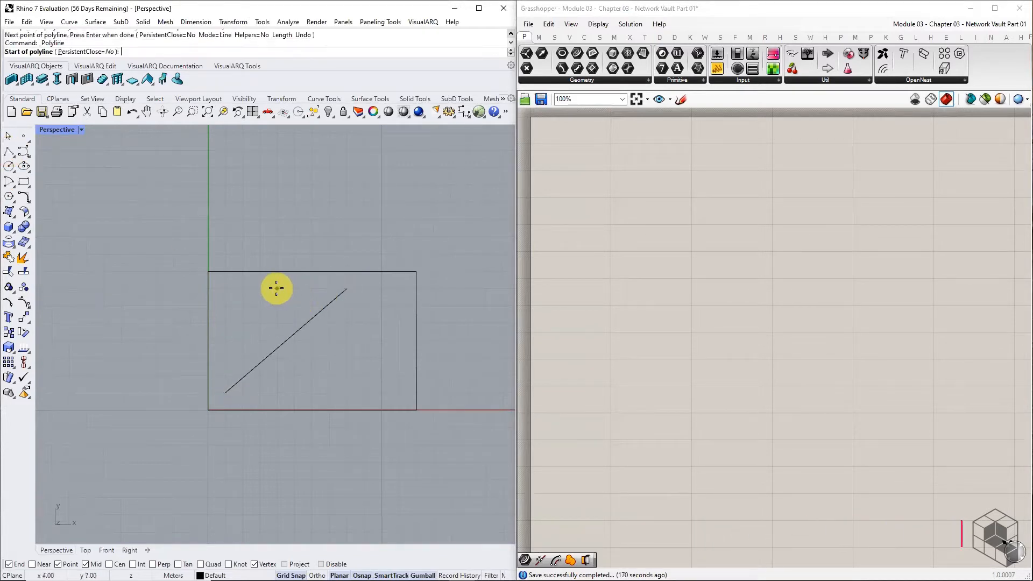
click(398, 390)
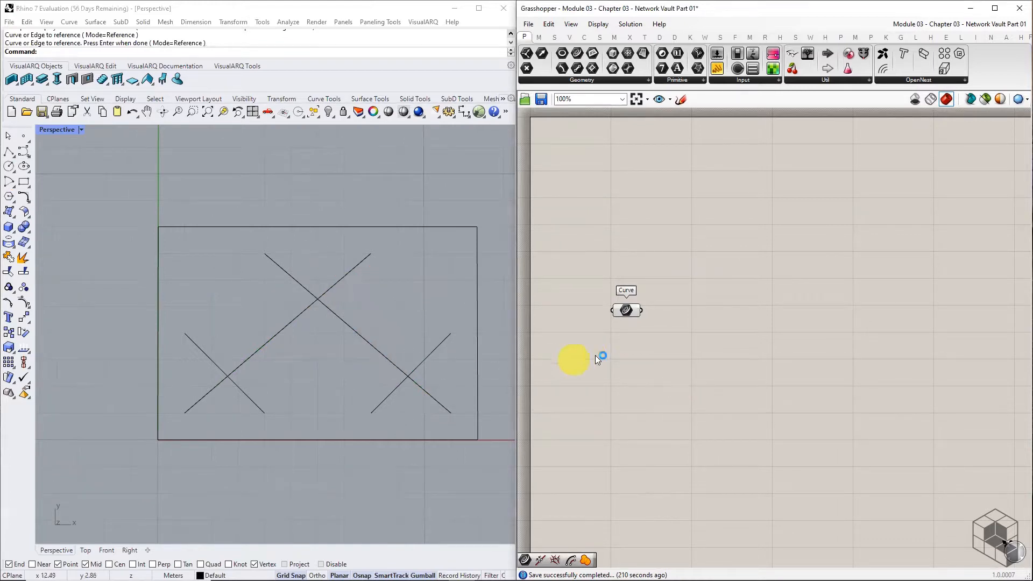
Step: Feed the referenced lines into Offset Curve with distances 1 and -1 and graft its Curve input
click(584, 36)
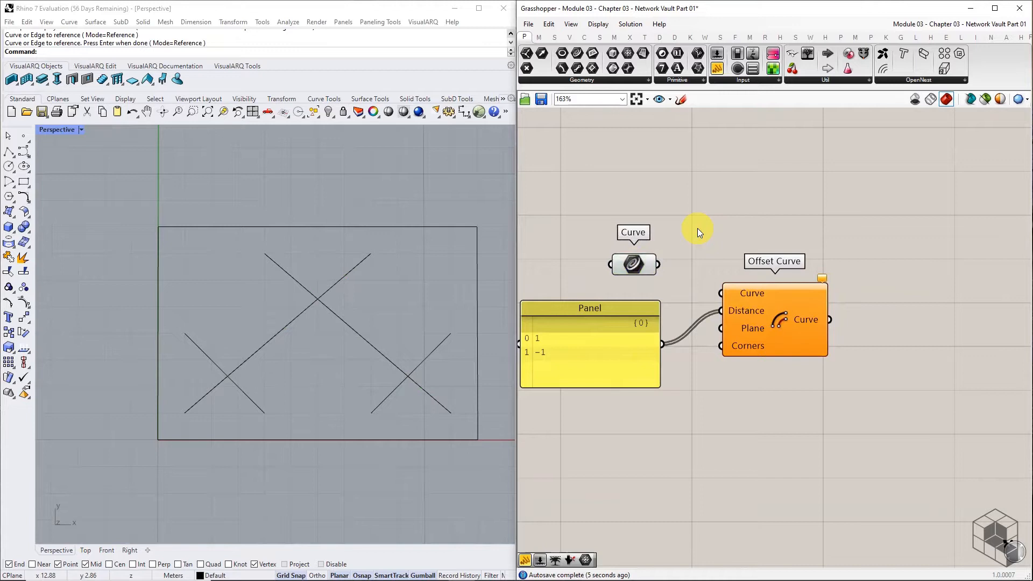
drag(655, 265, 722, 292)
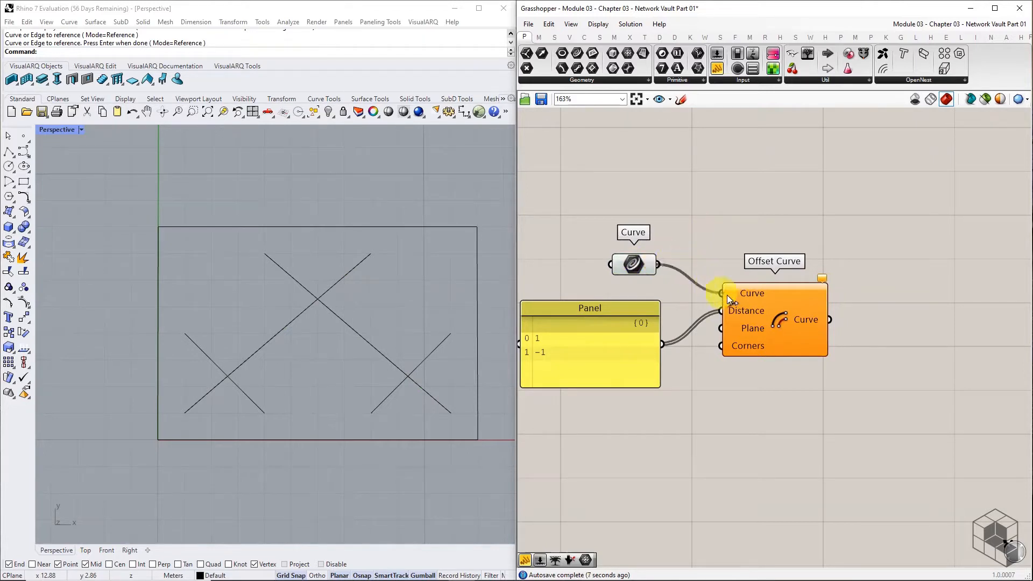
right_click(722, 293)
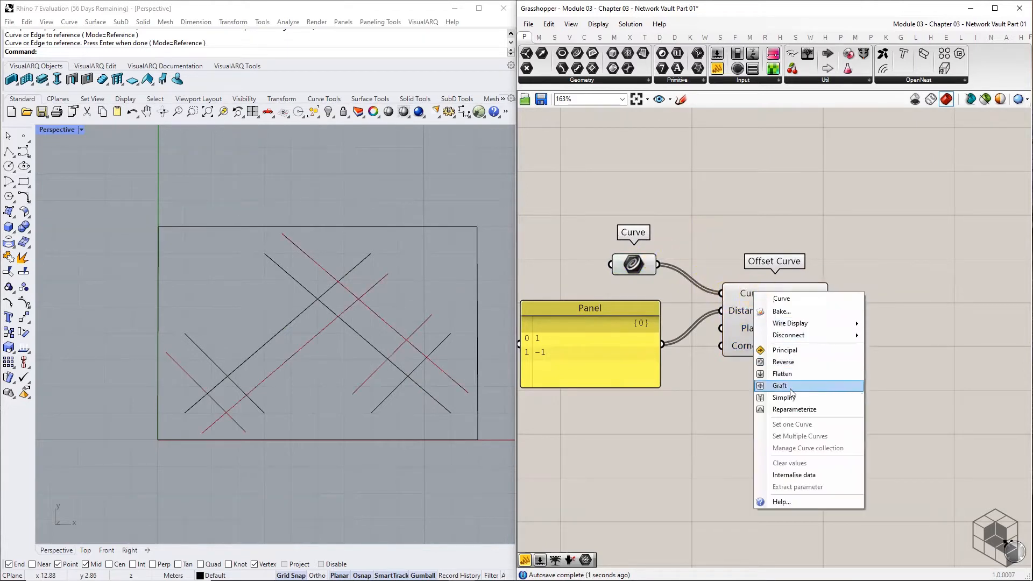
click(778, 385)
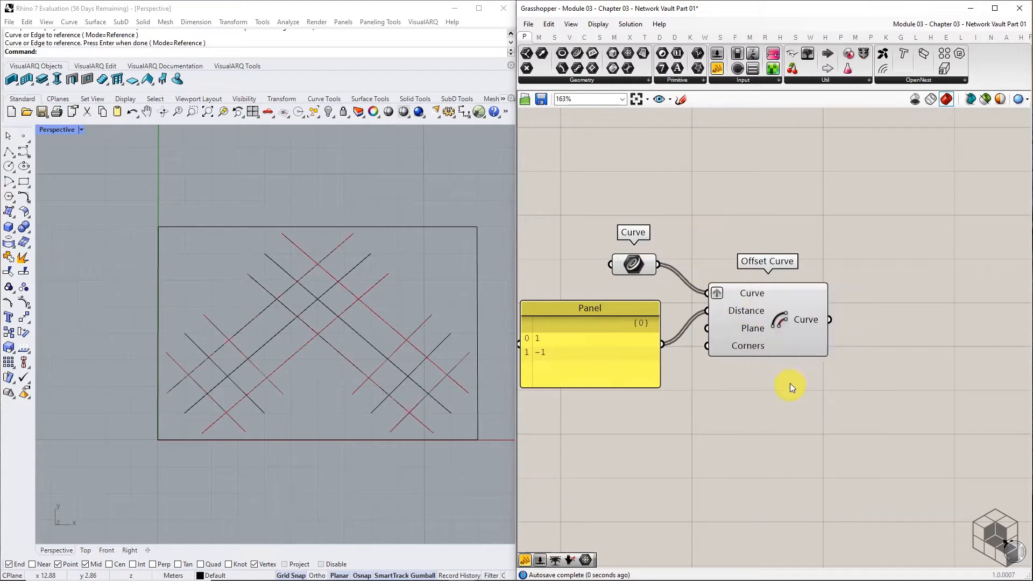
scroll(down, 3)
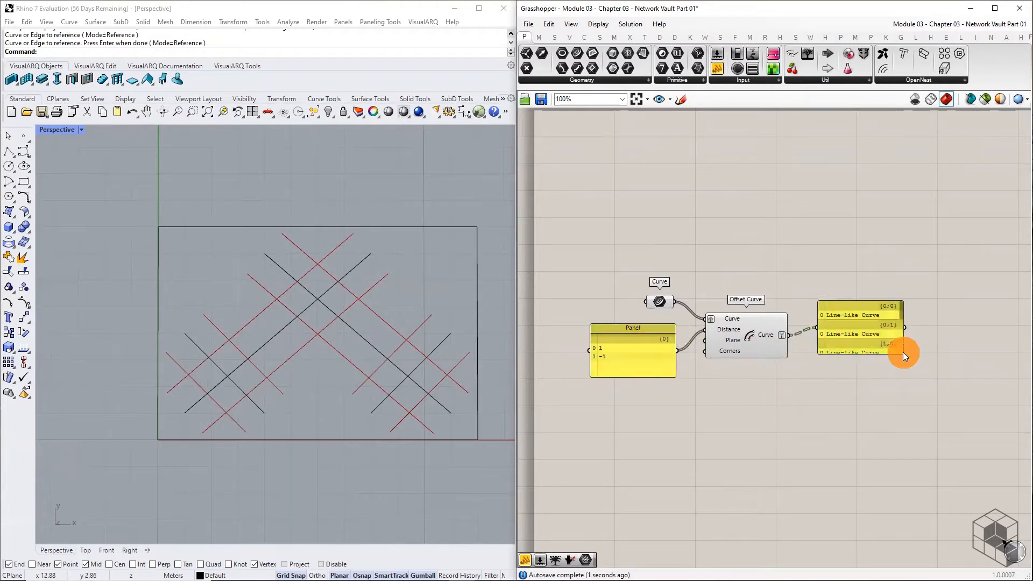
Step: Enlarge the offset panel and add Trim Tree from Sets > Tree to pair each line's two offsets
drag(904, 354, 954, 478)
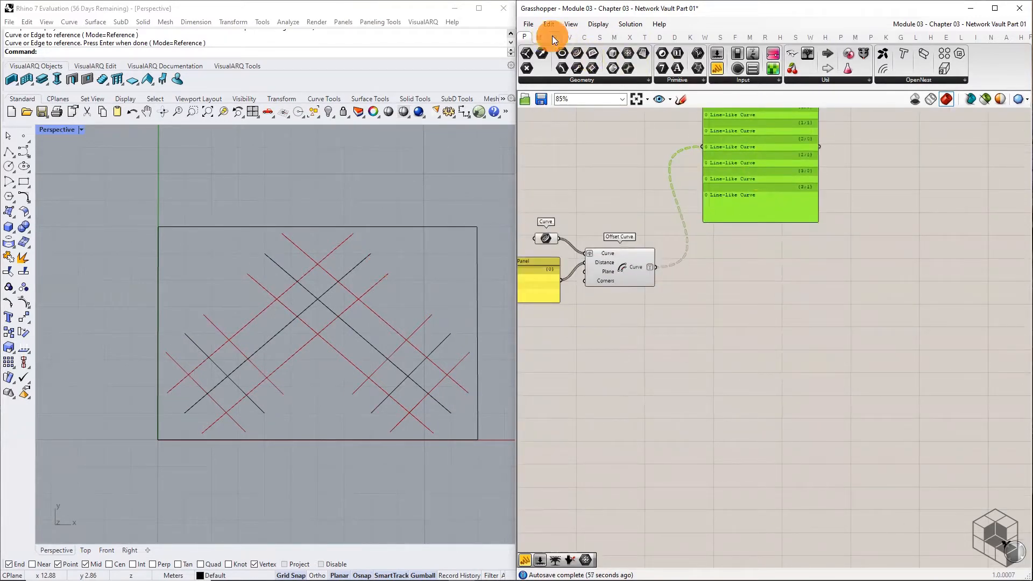
click(946, 80)
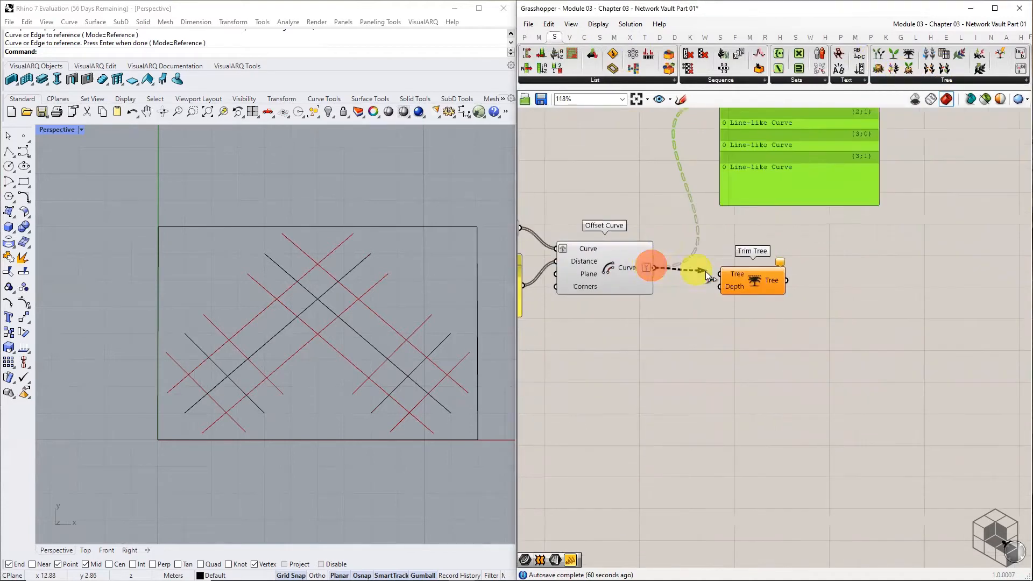
scroll(down, 3)
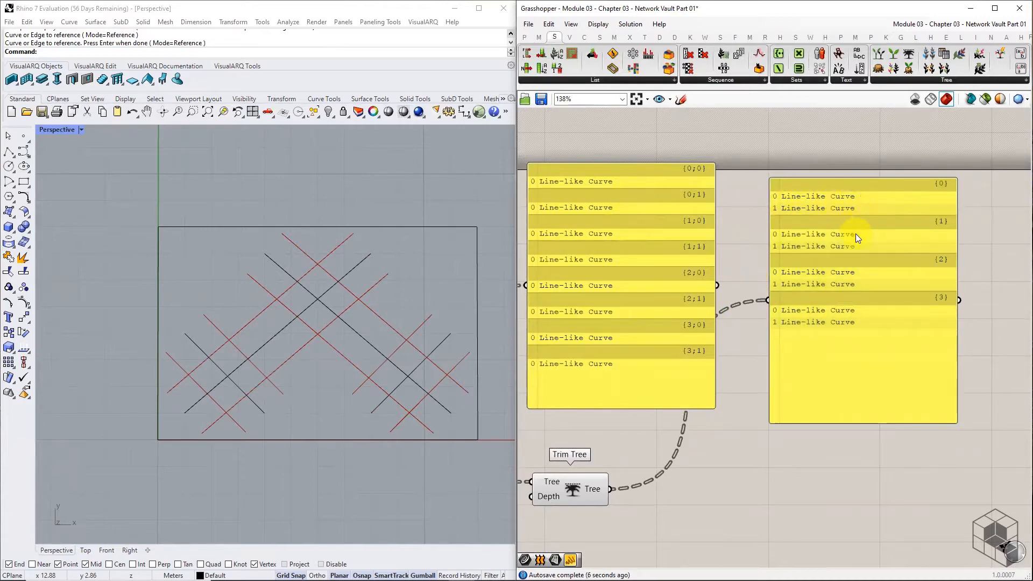
mouse_move(830, 465)
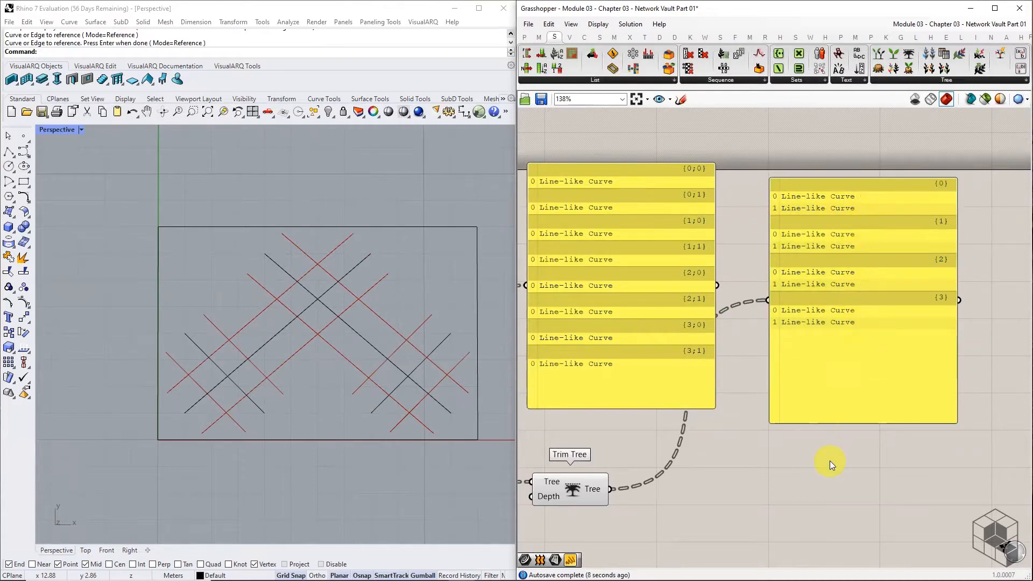
scroll(down, 3)
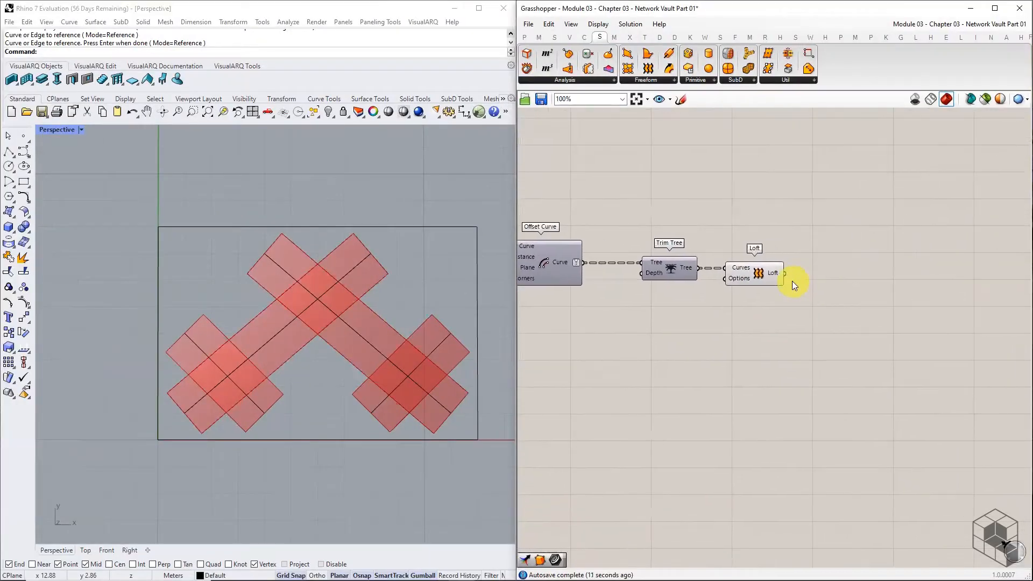
Step: Pass the Loft through a Curve parameter into Region Union with its Curves input flattened
click(524, 36)
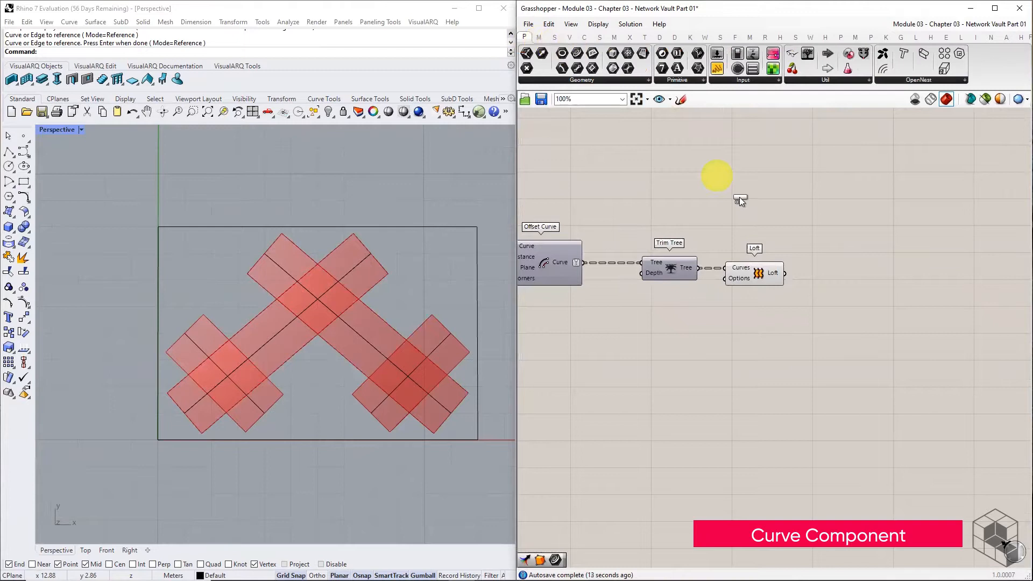
click(831, 274)
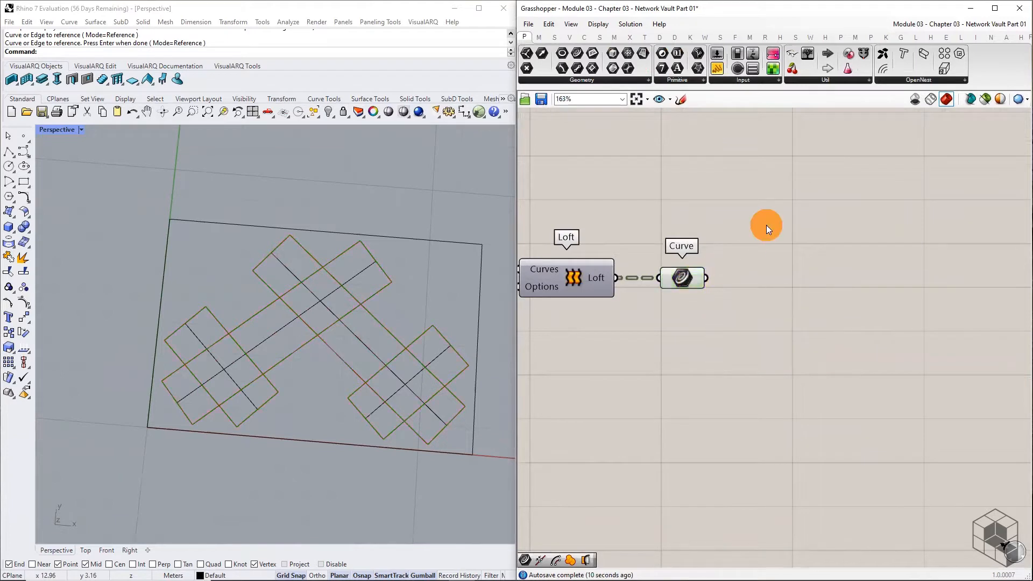
click(629, 38)
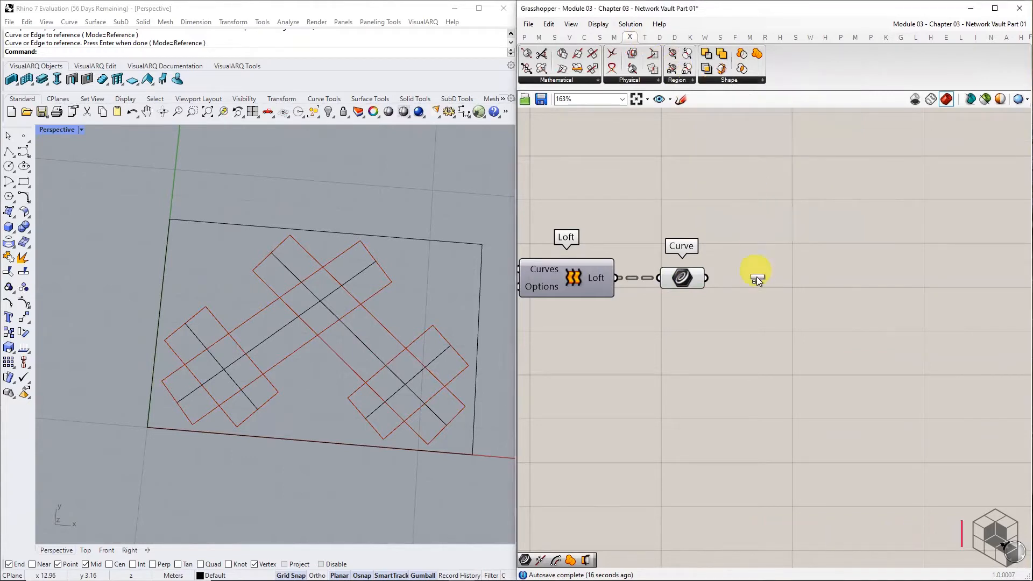
right_click(744, 278)
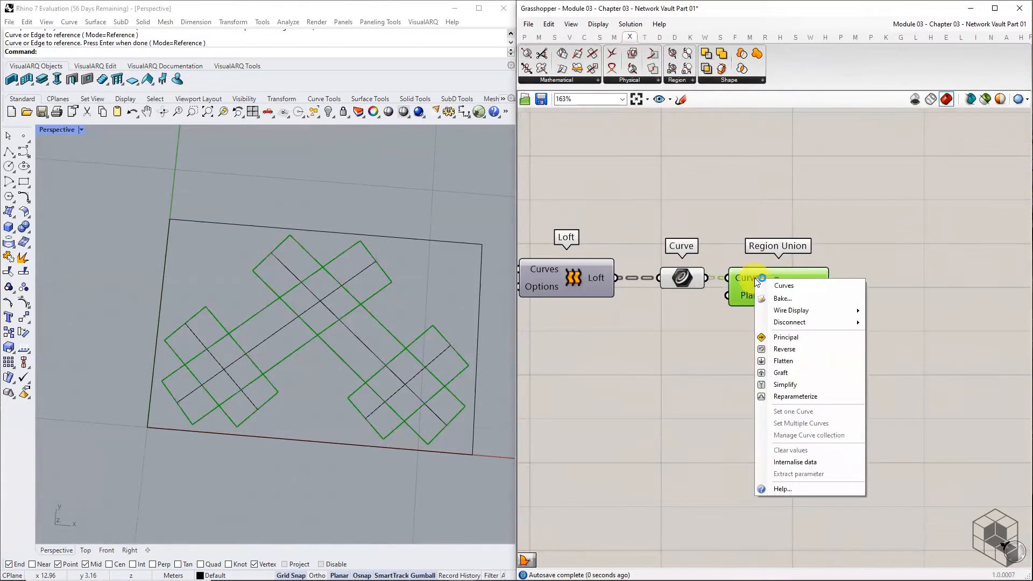
mouse_move(783, 360)
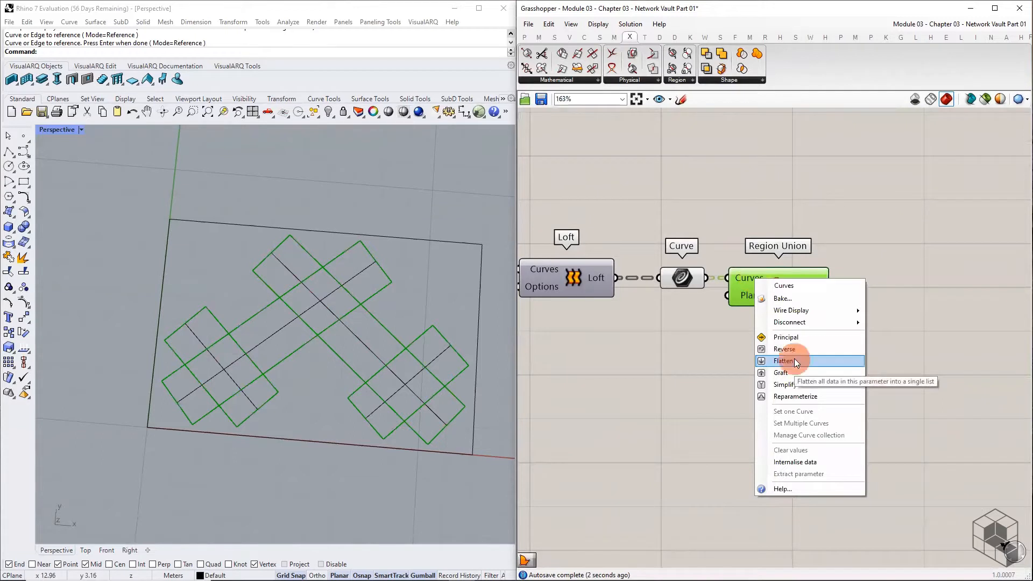
click(783, 361)
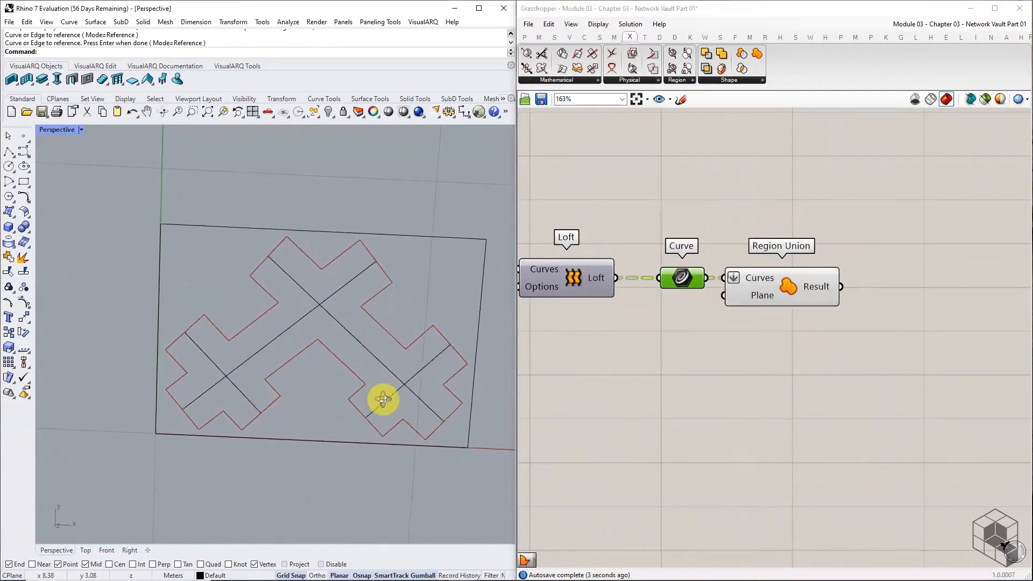
mouse_move(826, 288)
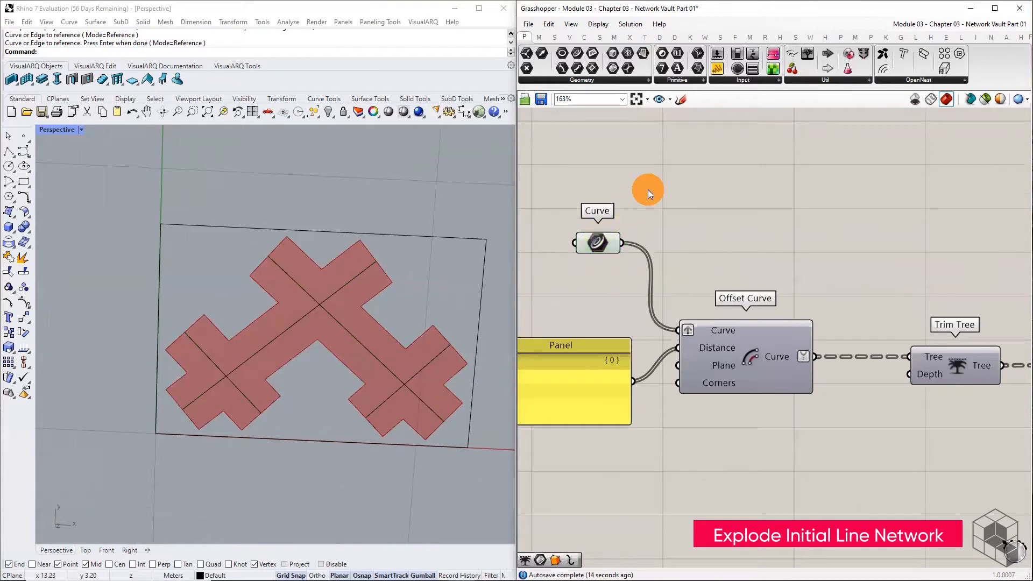
Step: Explode the plan lines and wire the segments into a Multiple Curves intersection, then zoom out
click(798, 80)
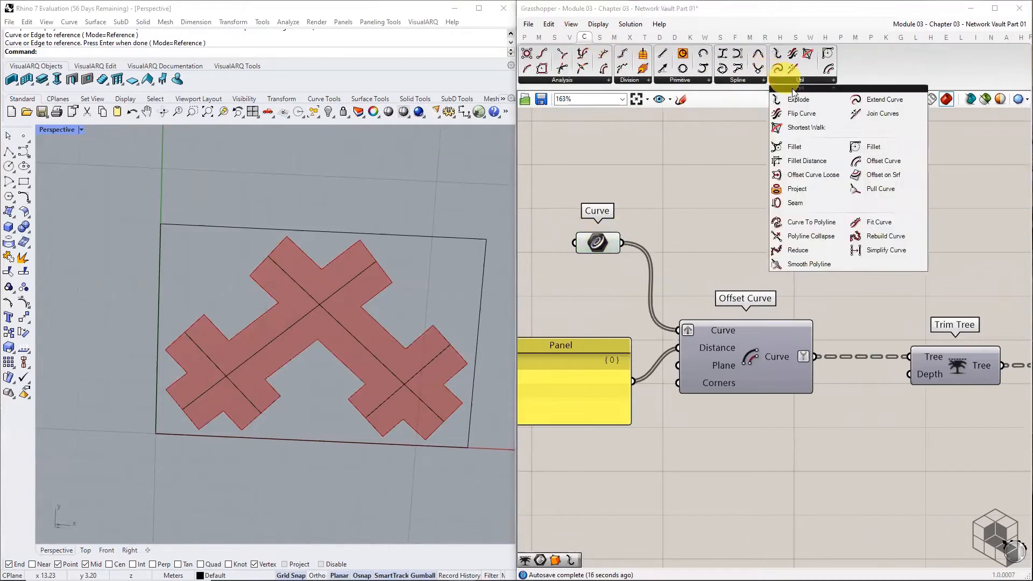
click(789, 99)
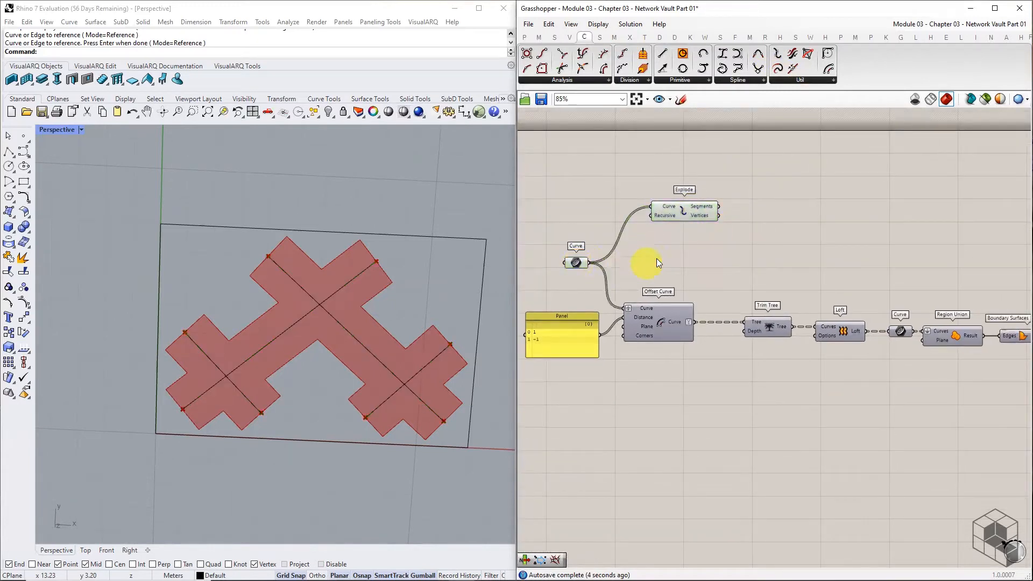
mouse_move(695, 235)
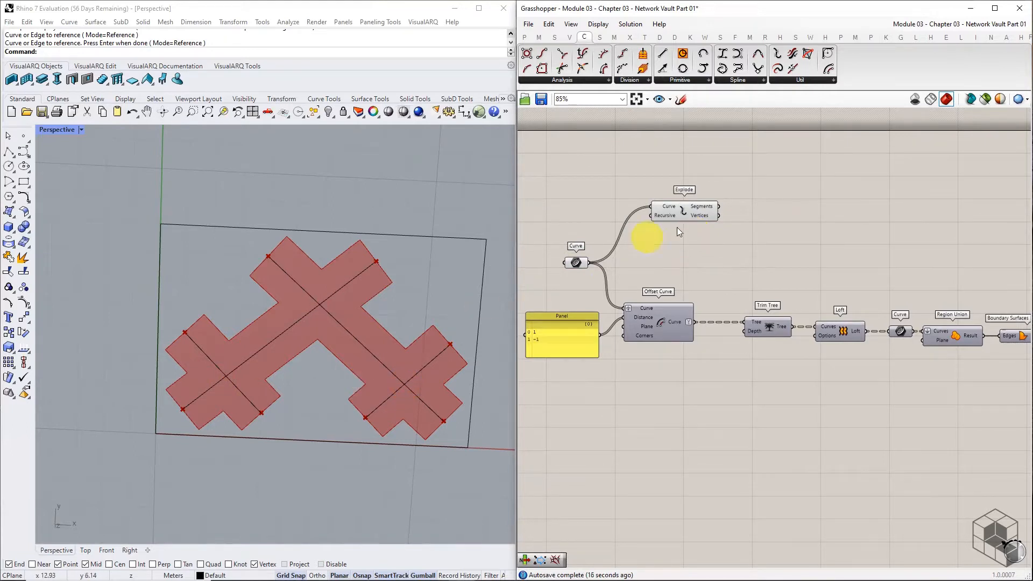
click(630, 36)
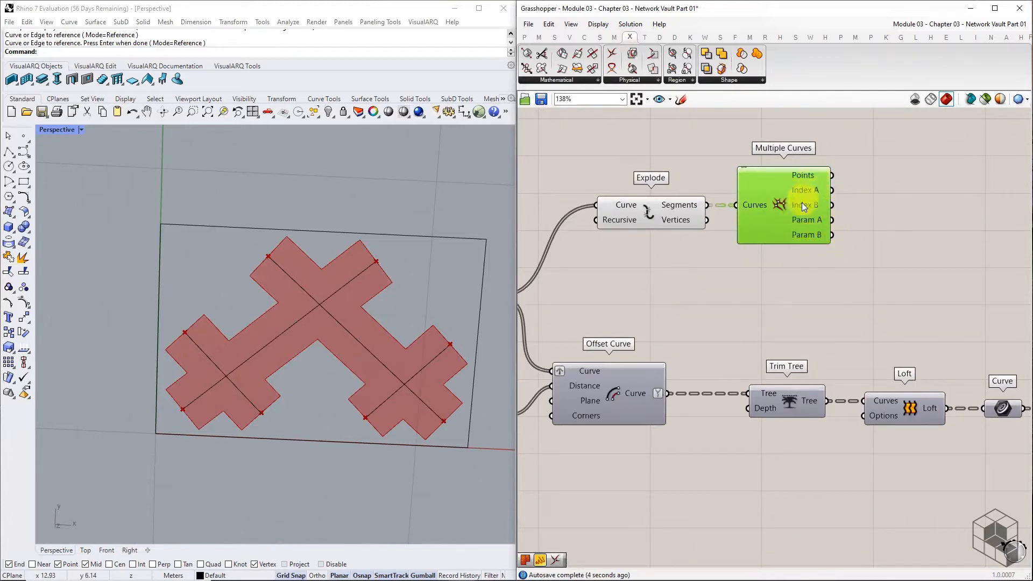
scroll(down, 3)
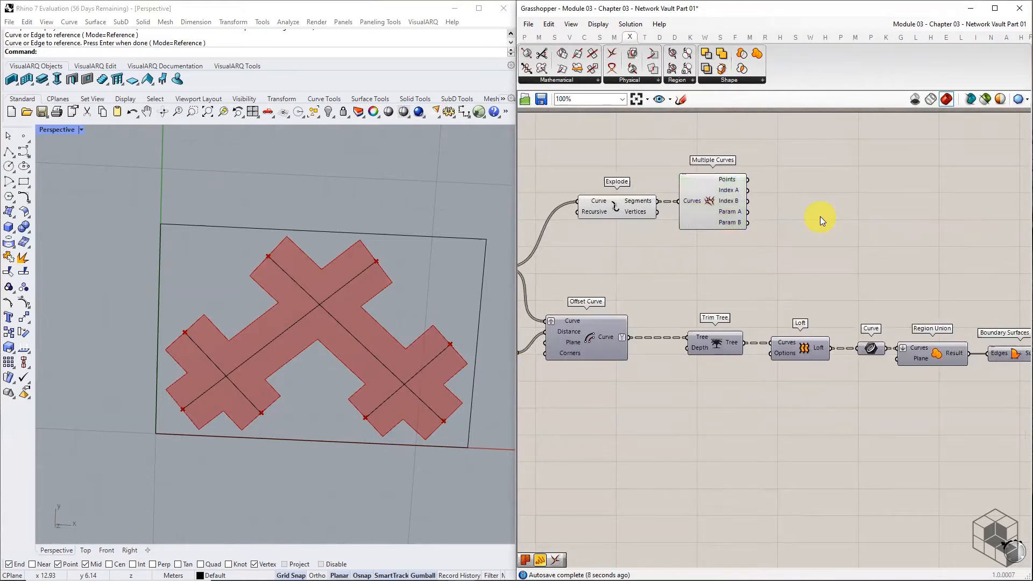
click(932, 26)
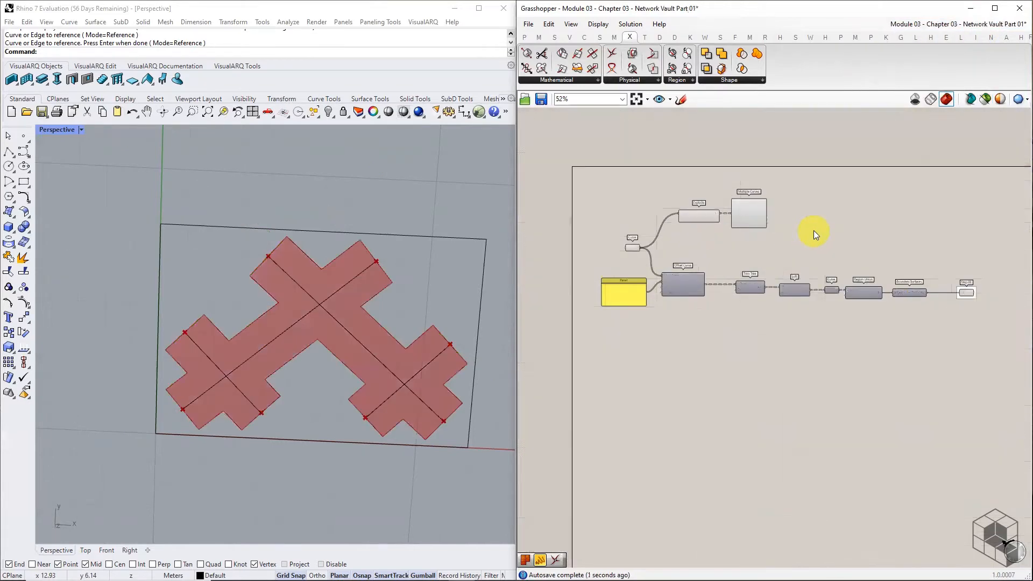
Step: Paste the Multiple Curves group with flattened segments and start labelling the Shatter curves group 'Ste…'
scroll(down, 3)
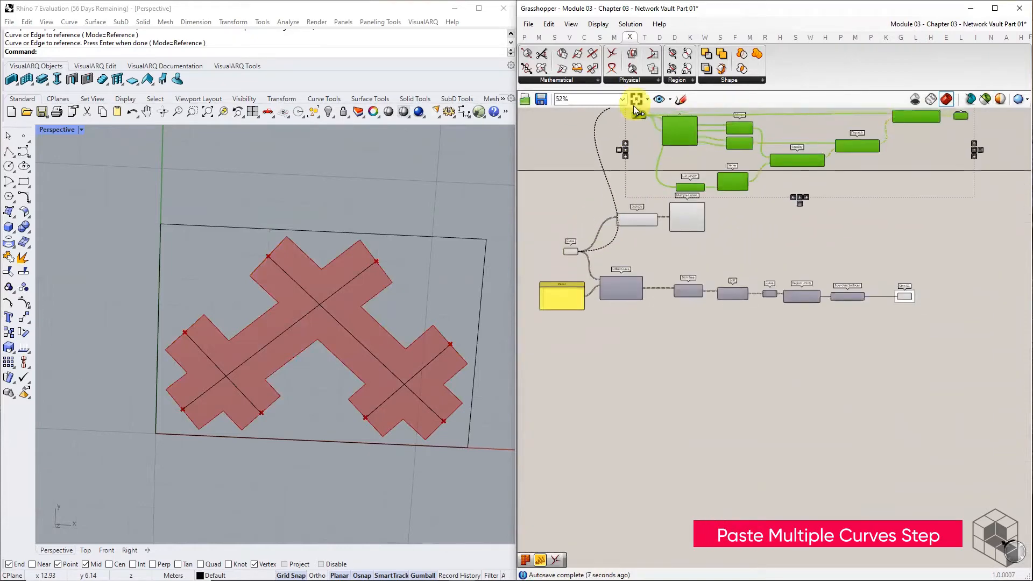
scroll(down, 3)
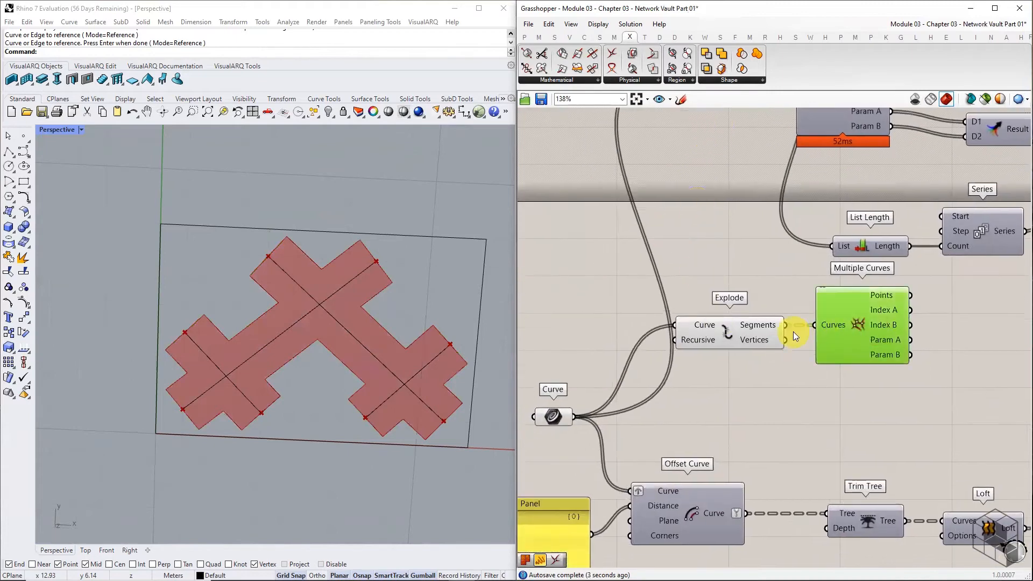
scroll(down, 3)
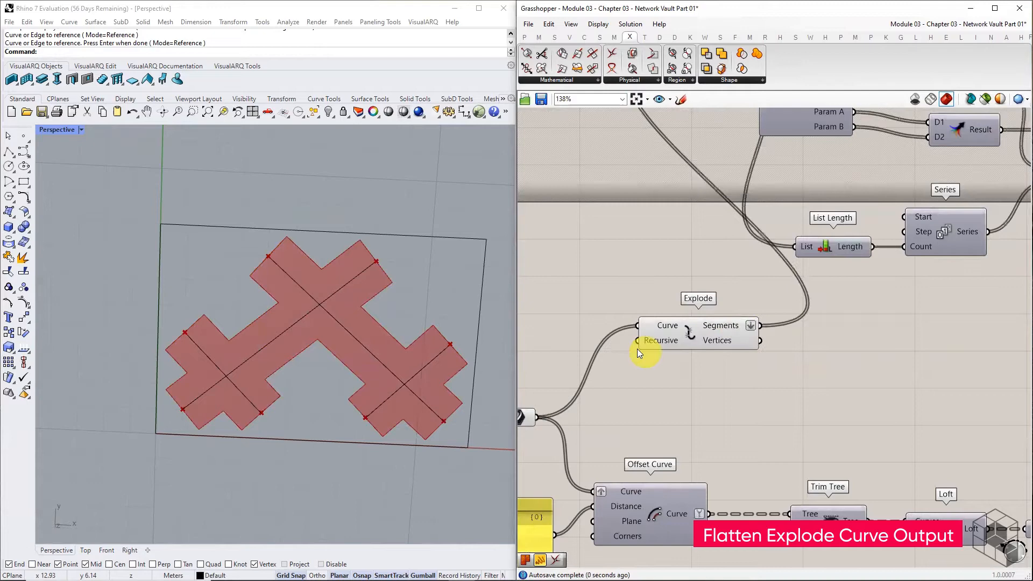
scroll(down, 3)
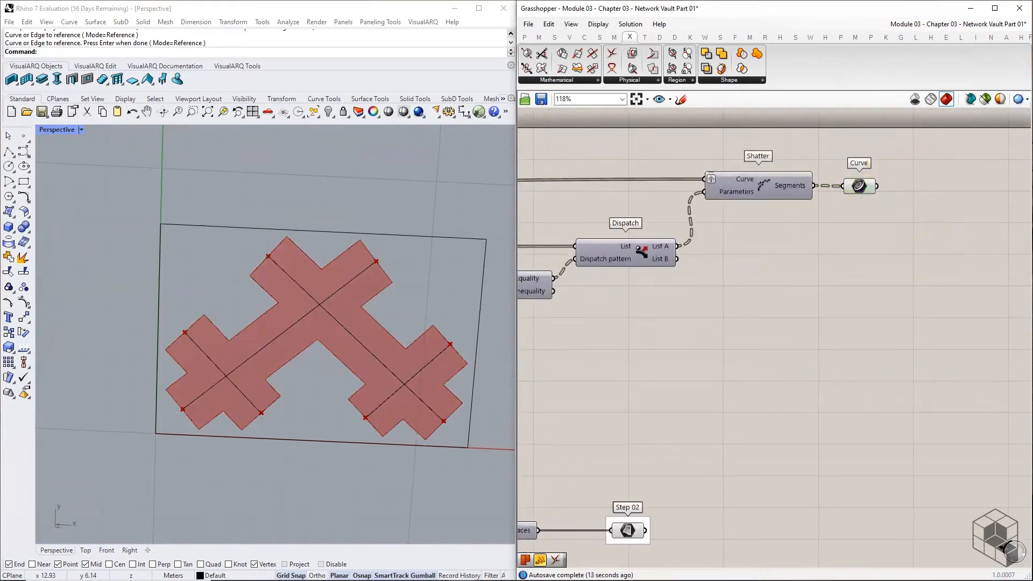
click(858, 187)
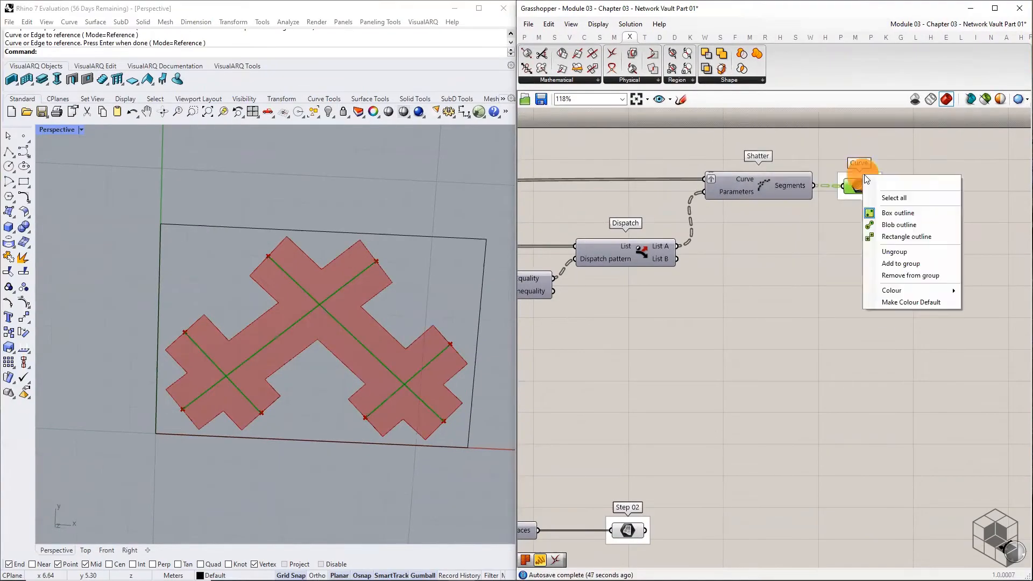
text(Ste)
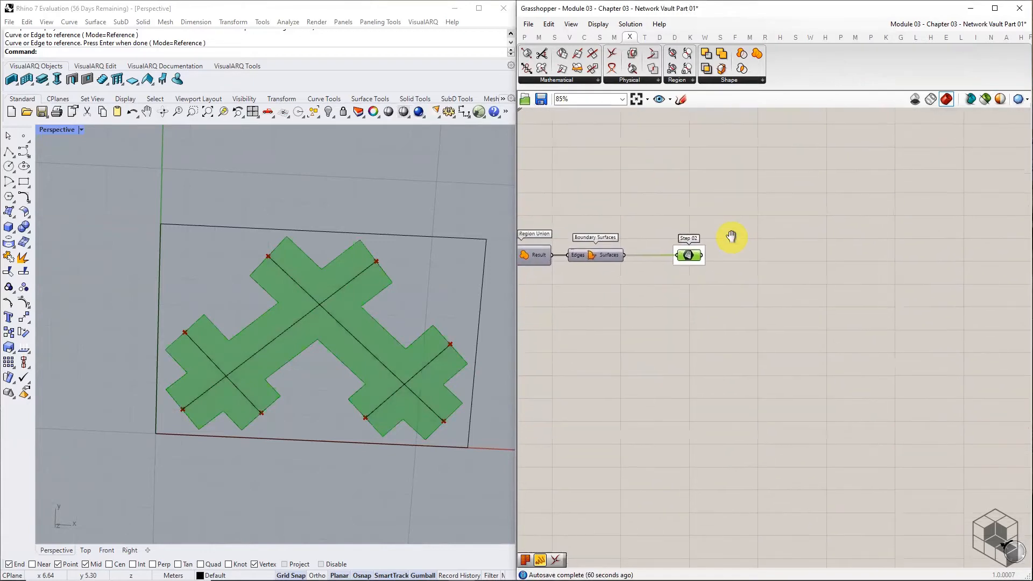
mouse_move(689, 256)
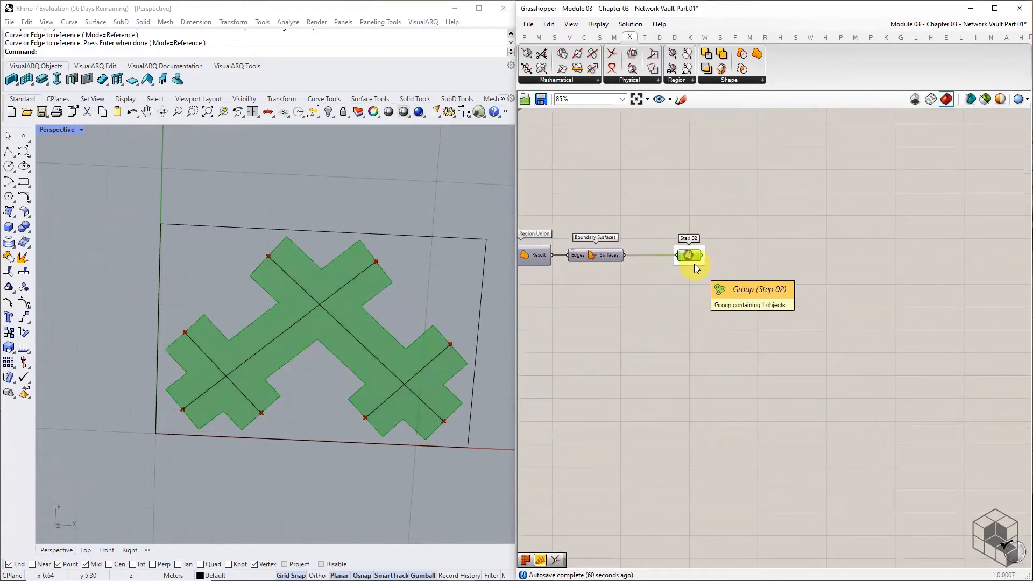
mouse_move(697, 295)
text(.2)
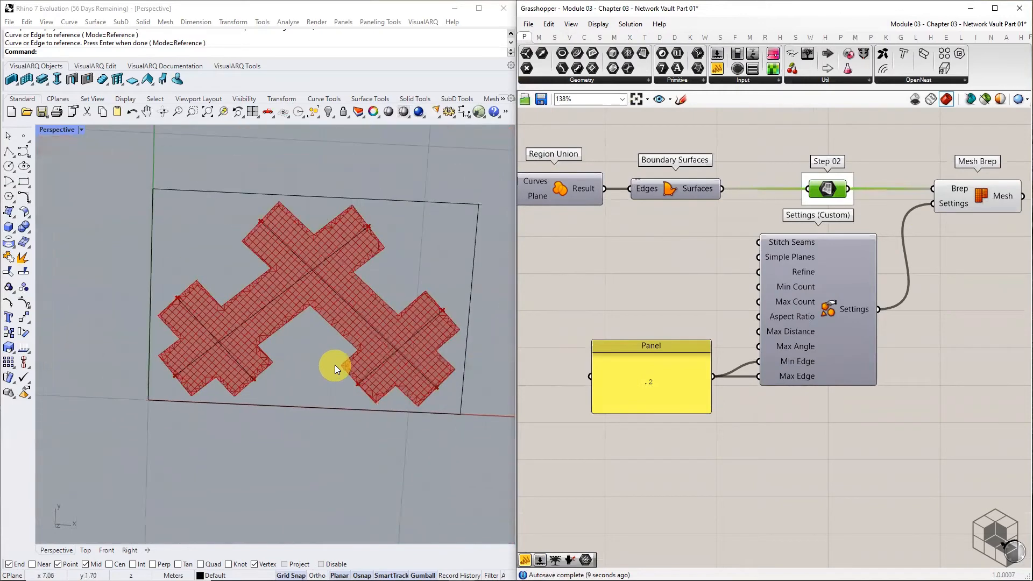
Step: Mesh the Step 02 surface with Mesh Brep using custom settings of 0.2 max edge length
scroll(down, 3)
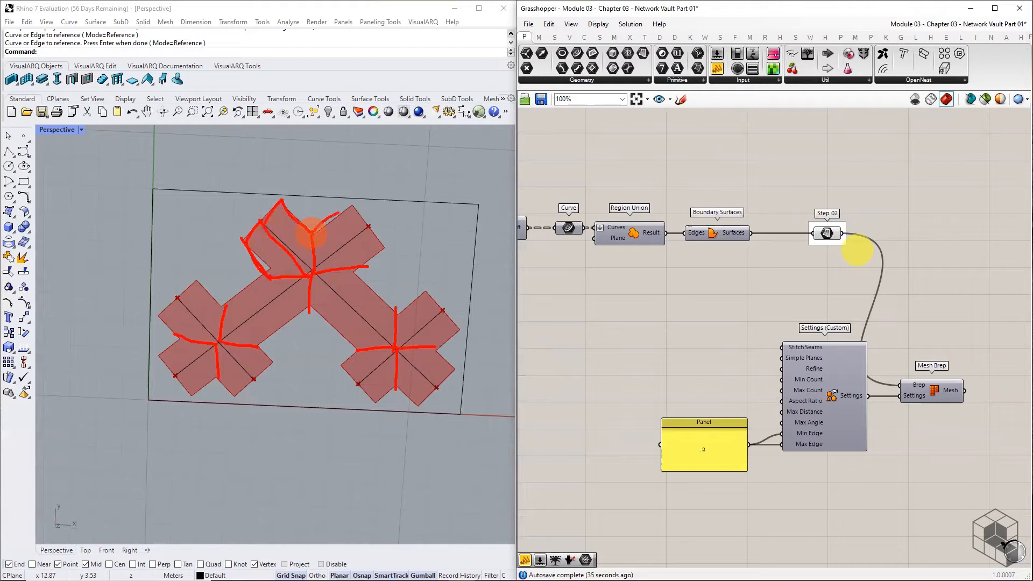
mouse_move(366, 224)
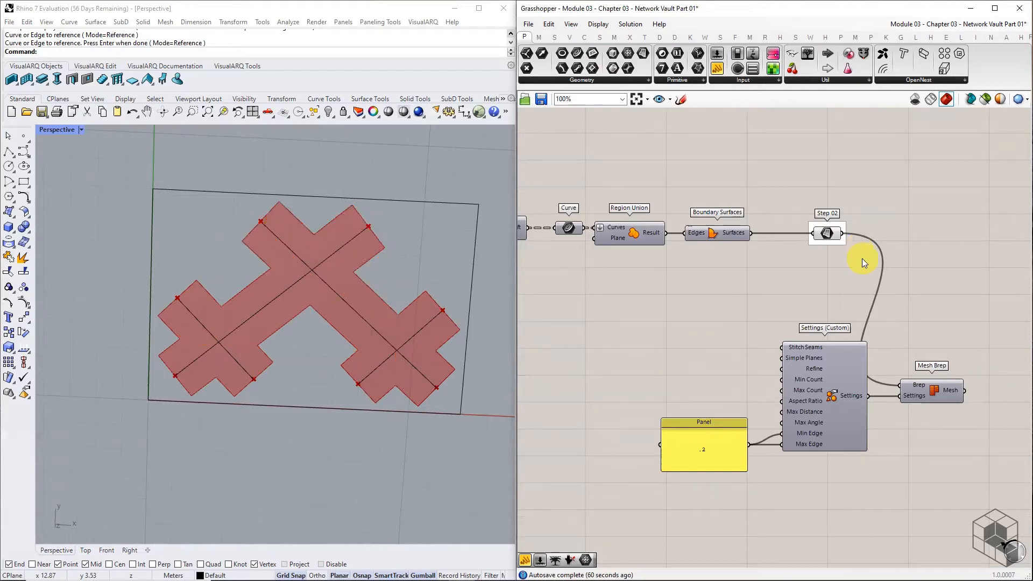
mouse_move(853, 280)
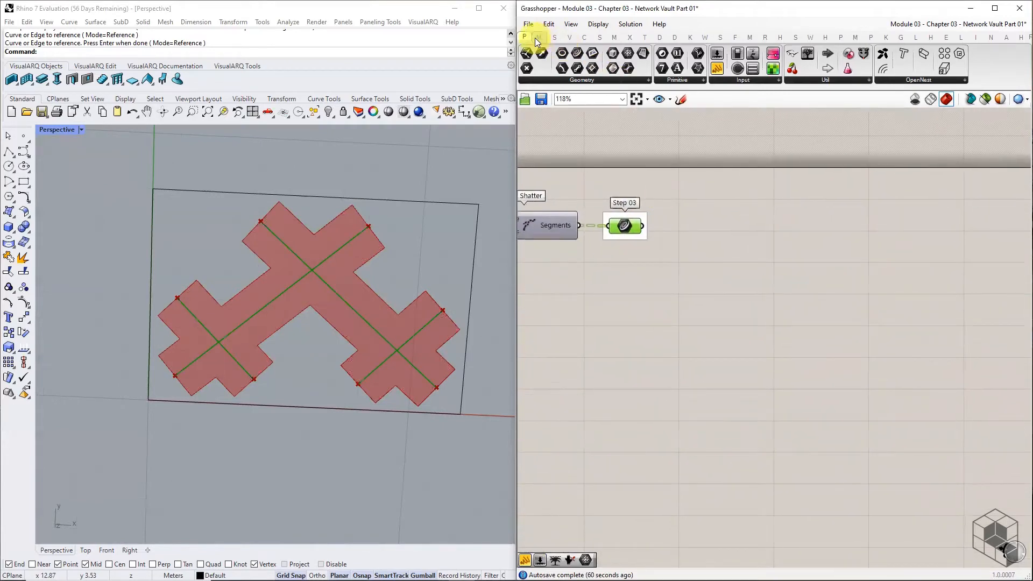
Step: Extract Step 03 end points into a Point parameter and flatten it into one list
click(584, 36)
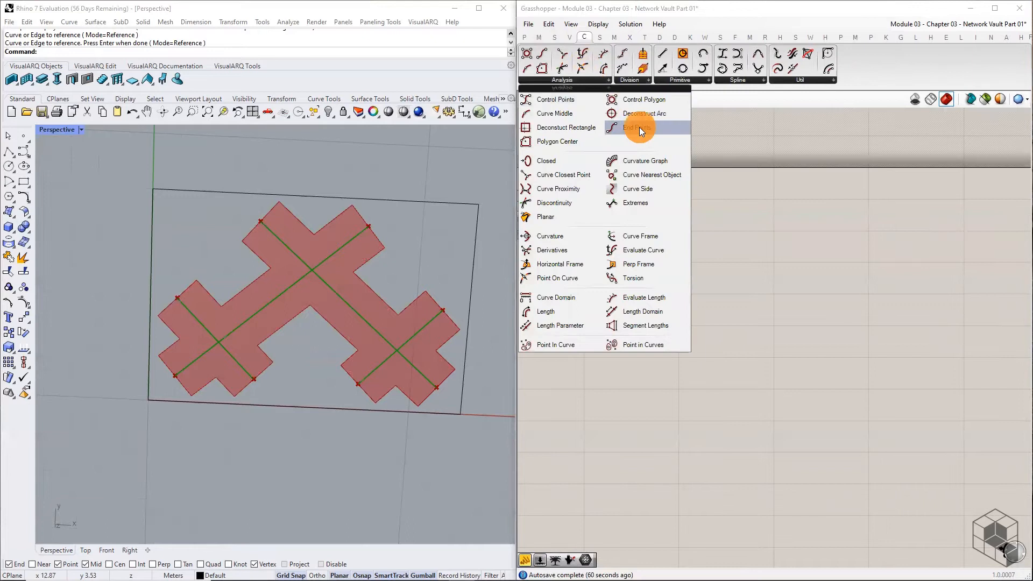
click(635, 127)
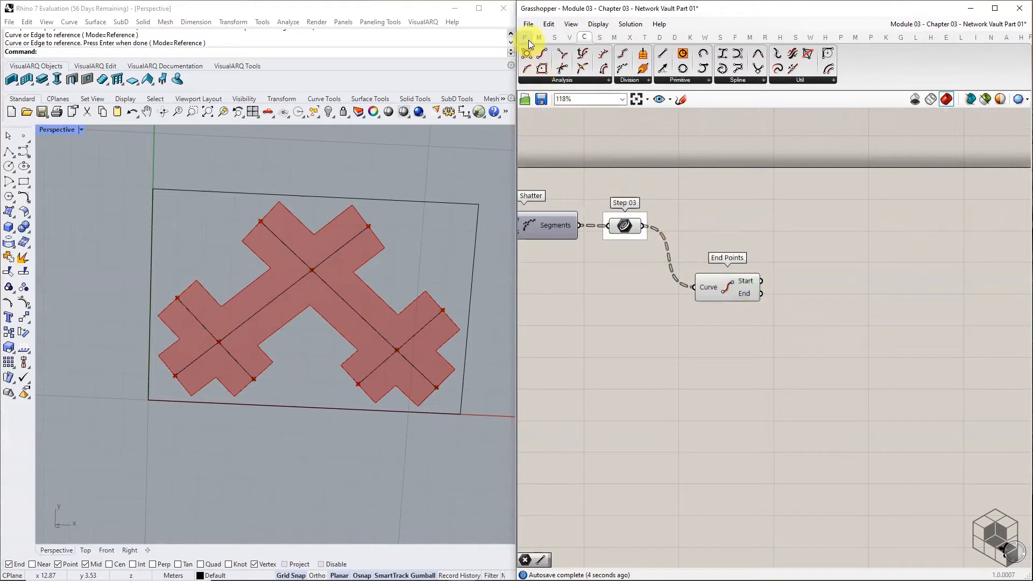
click(522, 36)
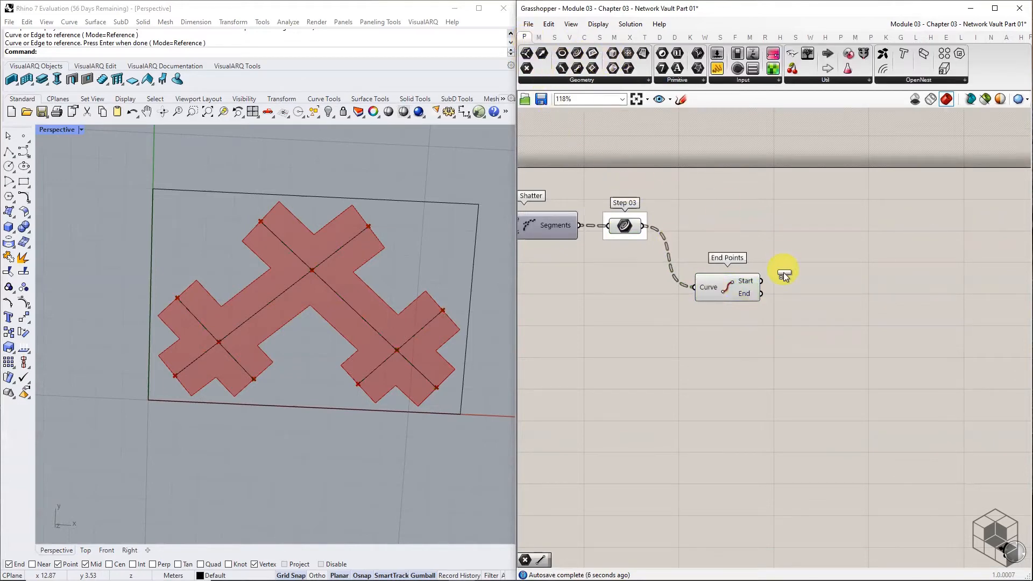
click(805, 284)
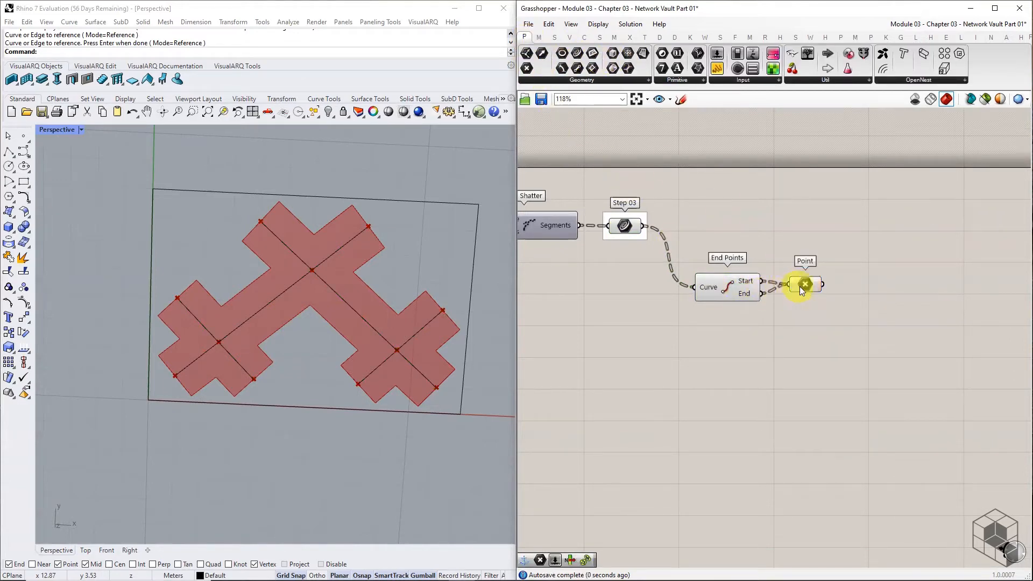
mouse_move(801, 294)
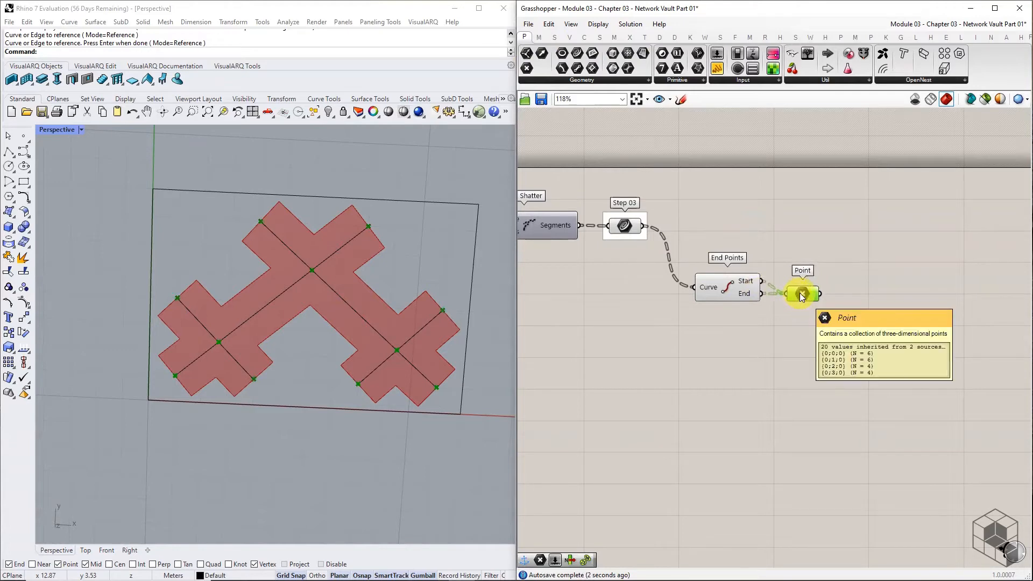
right_click(801, 294)
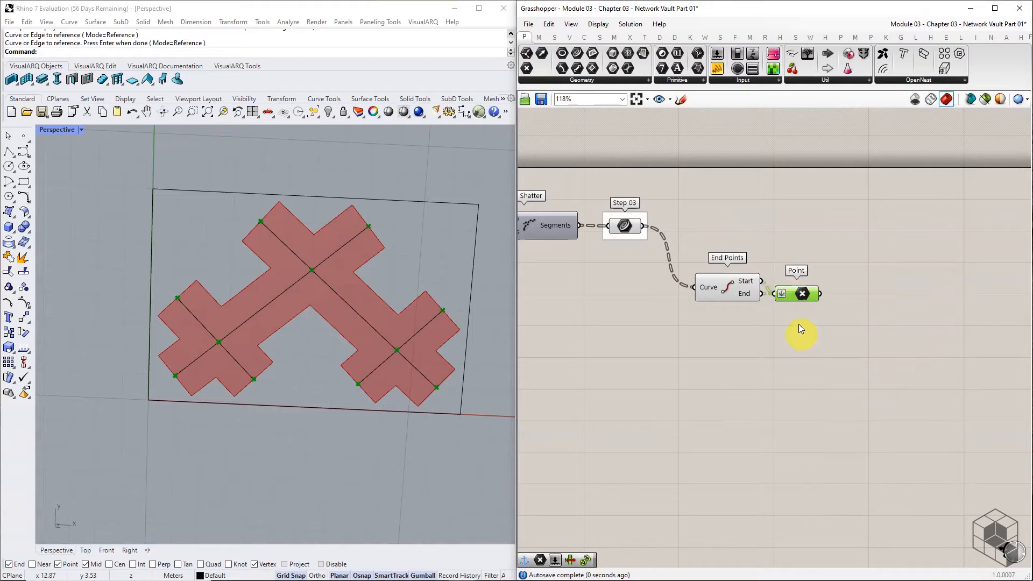
mouse_move(802, 294)
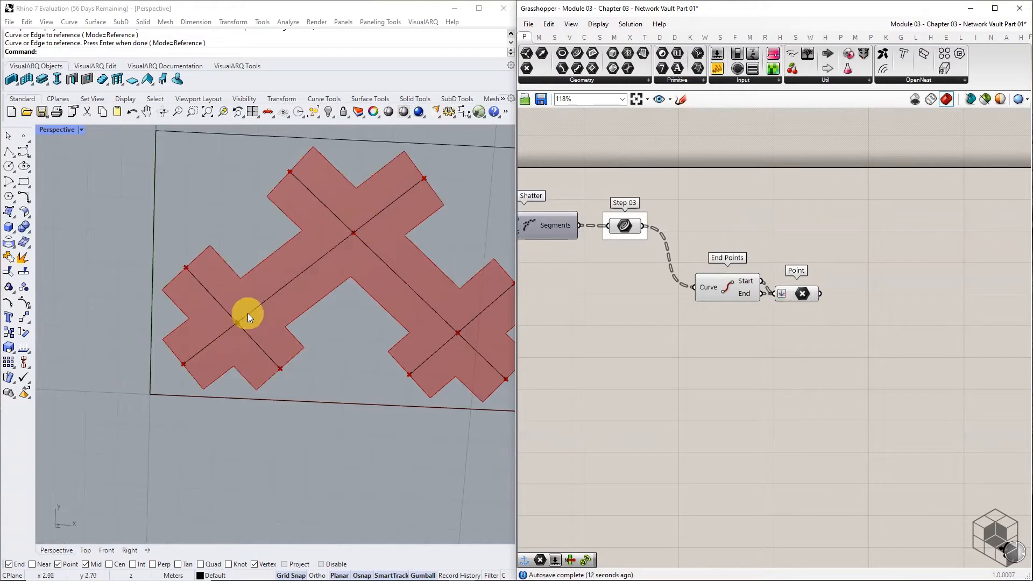
Step: Add Point Groups with a 0.01 distance panel on the collected end points, storing groups in a Point param
click(569, 37)
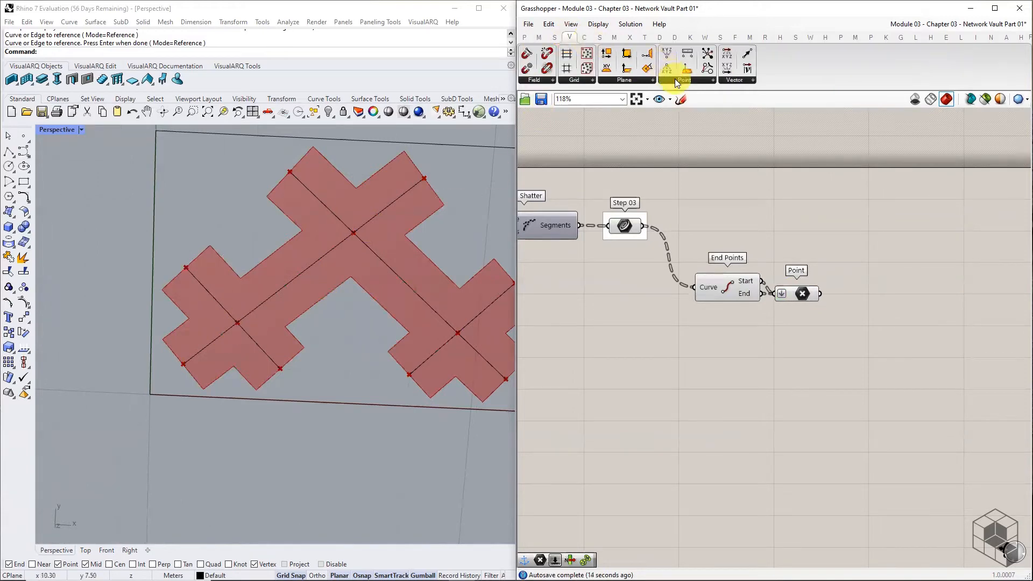
click(827, 295)
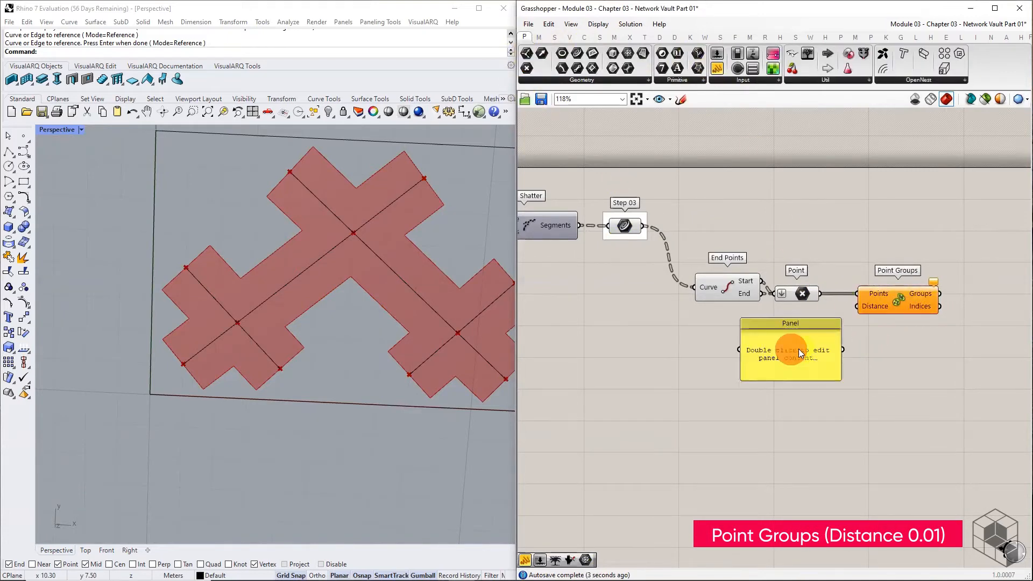
double_click(790, 351)
text(0.01)
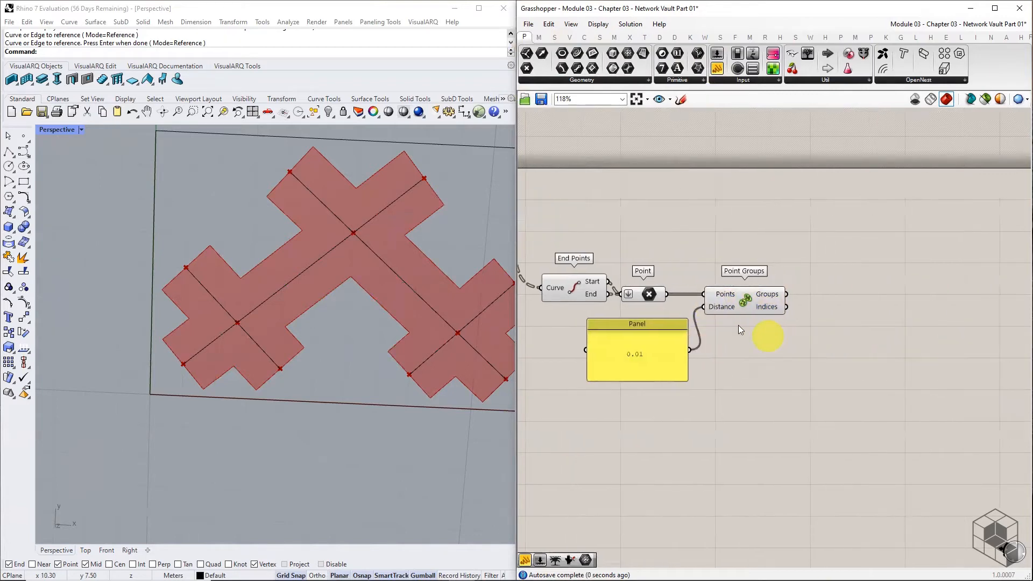
mouse_move(654, 299)
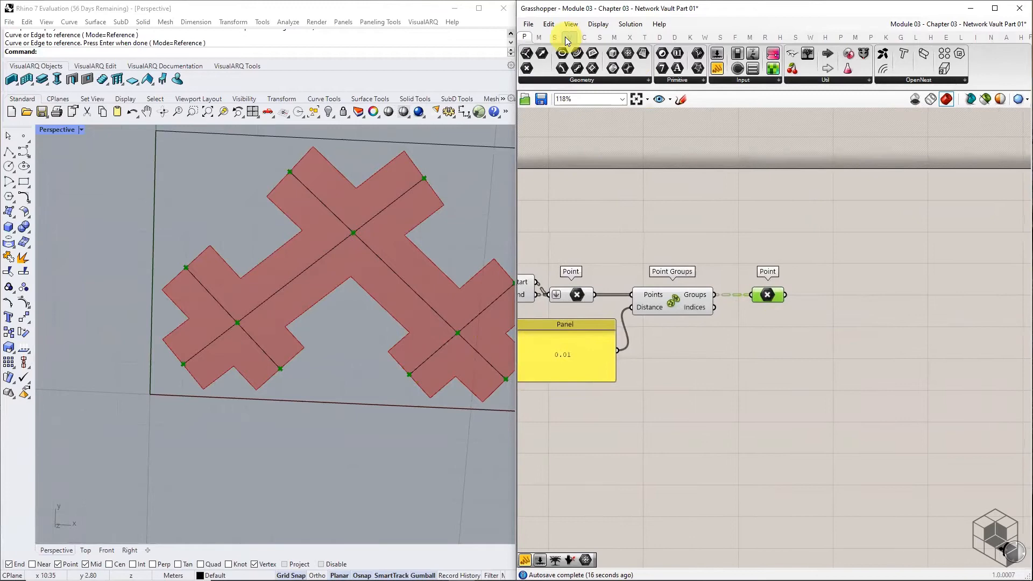
click(554, 37)
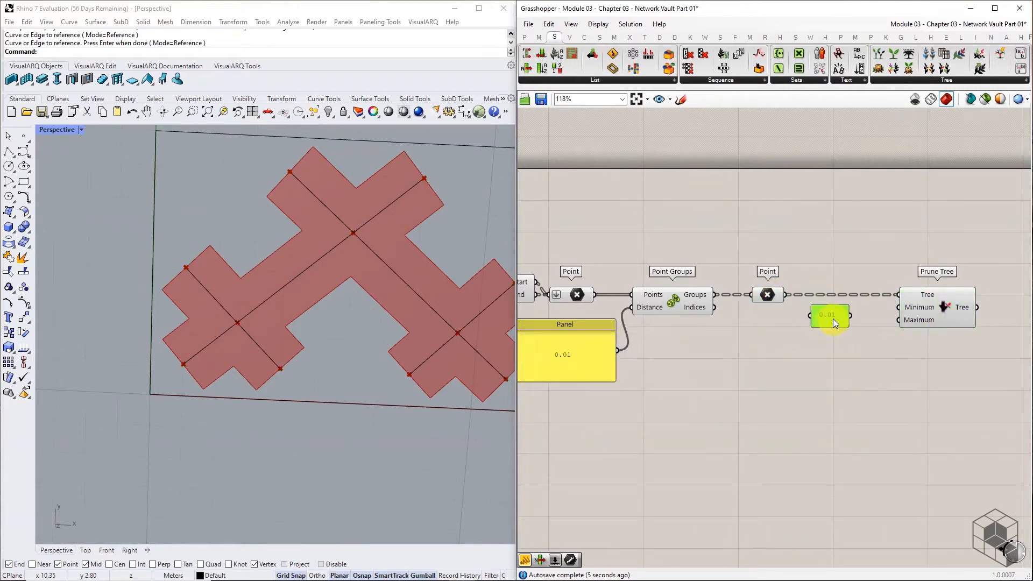
Step: Set the copied panels feeding Prune Tree's Minimum and Maximum group-size bounds
double_click(828, 314)
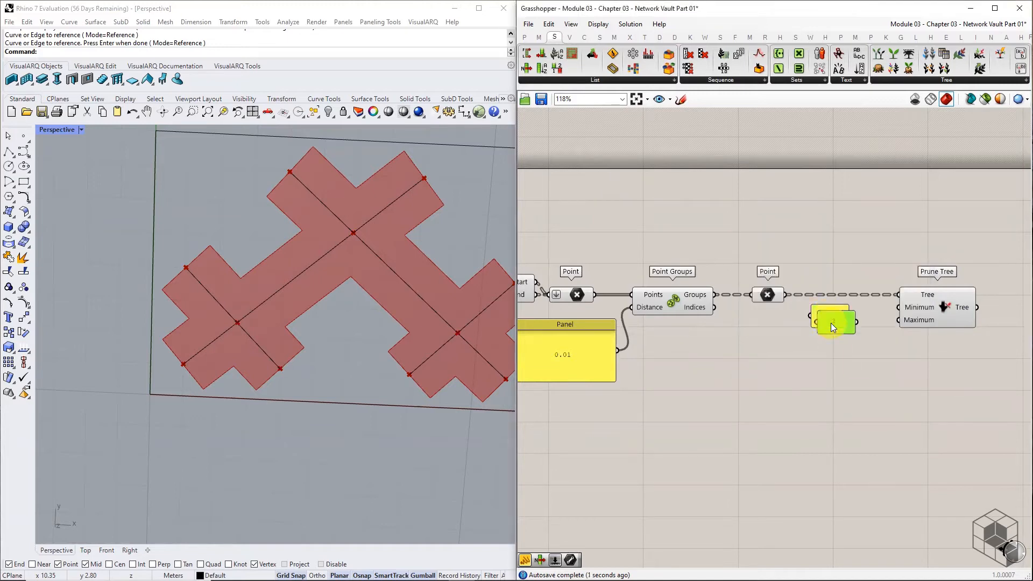
double_click(831, 320)
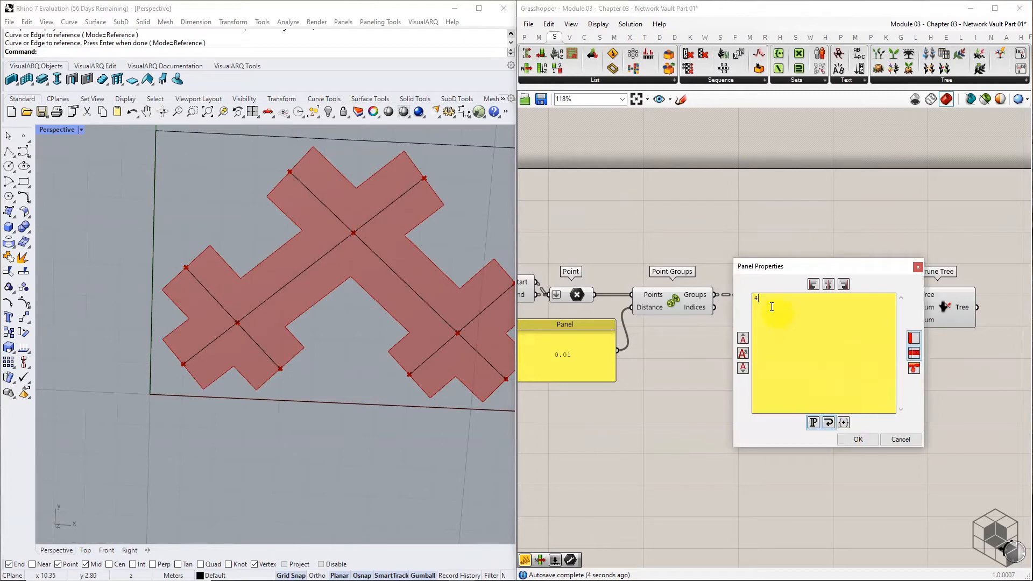
click(857, 439)
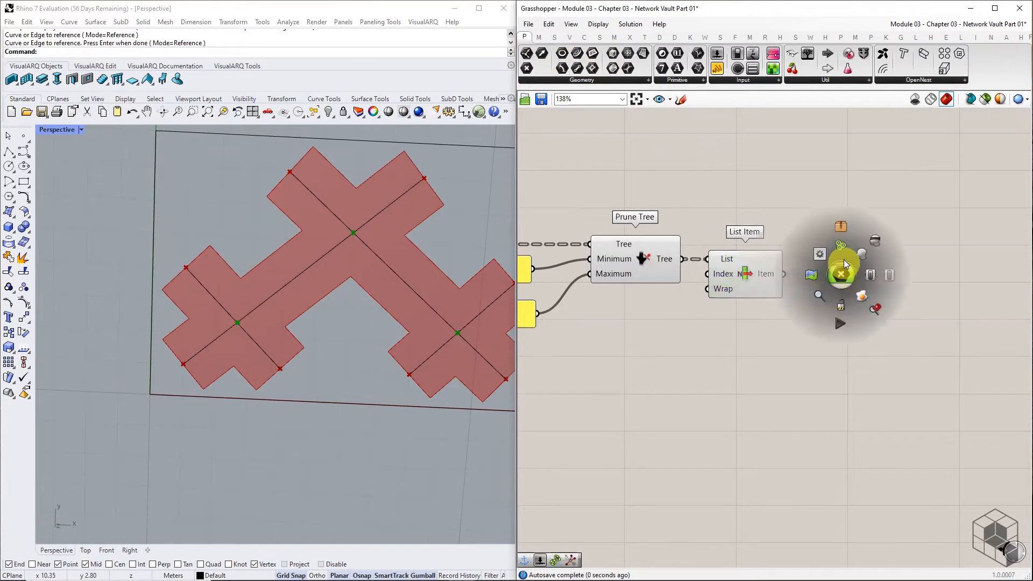
Step: Collect one point per group after List Item in a Point param and group it as 'Intersection Point'
click(841, 274)
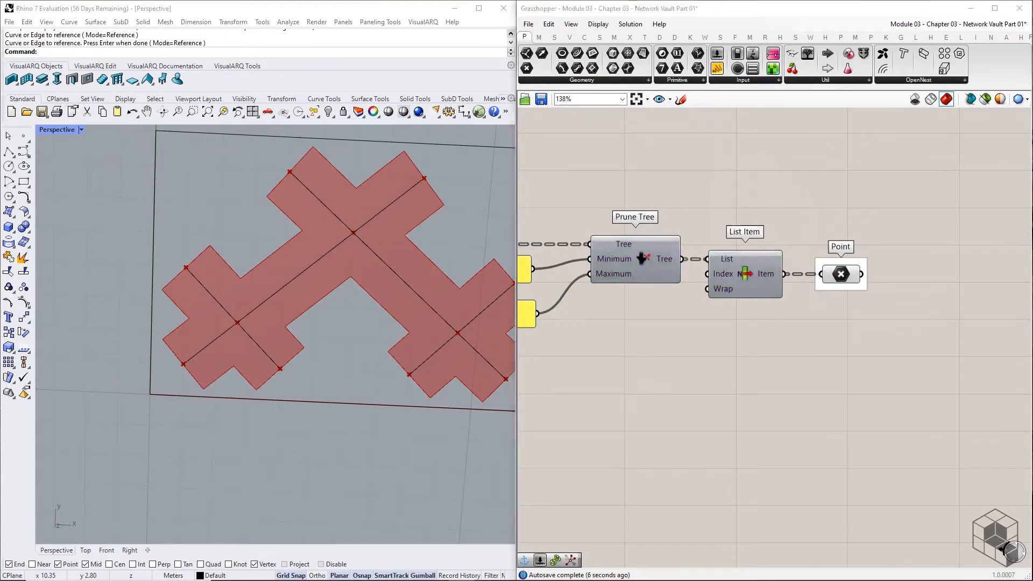
right_click(840, 275)
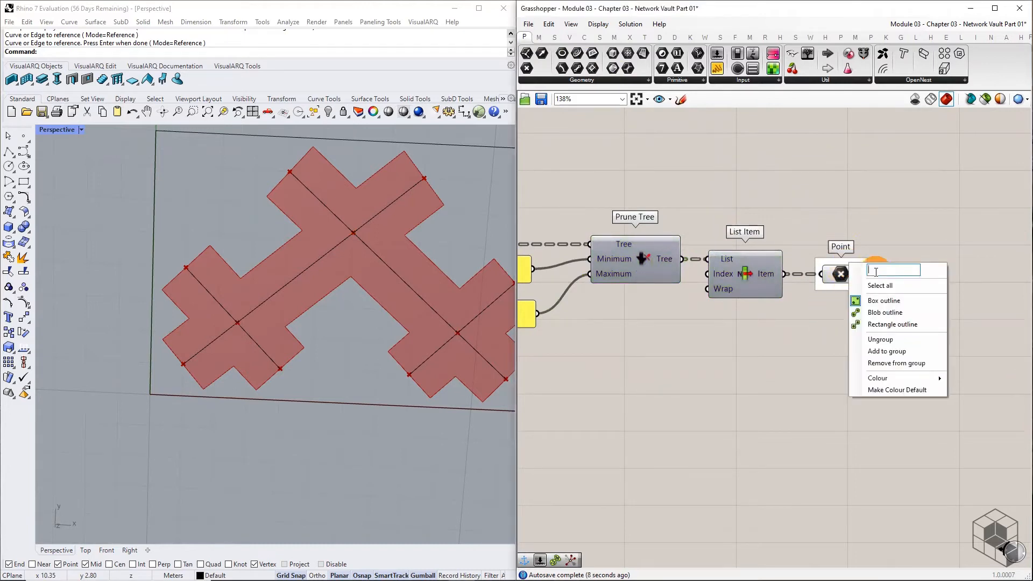
text(Intersecti)
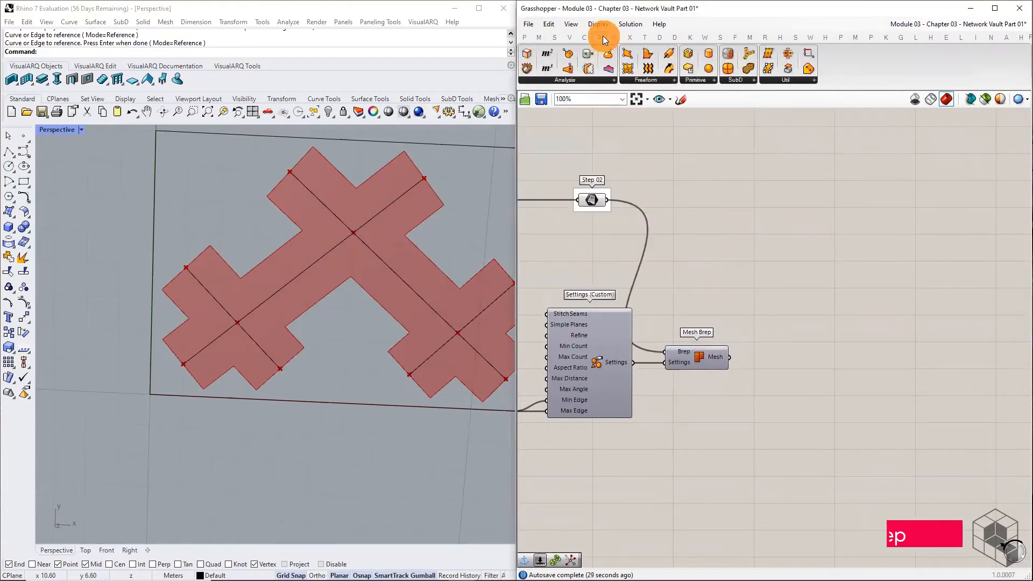
Step: Deconstruct the Step 02 brep and collect its vertices in a Point parameter
click(600, 37)
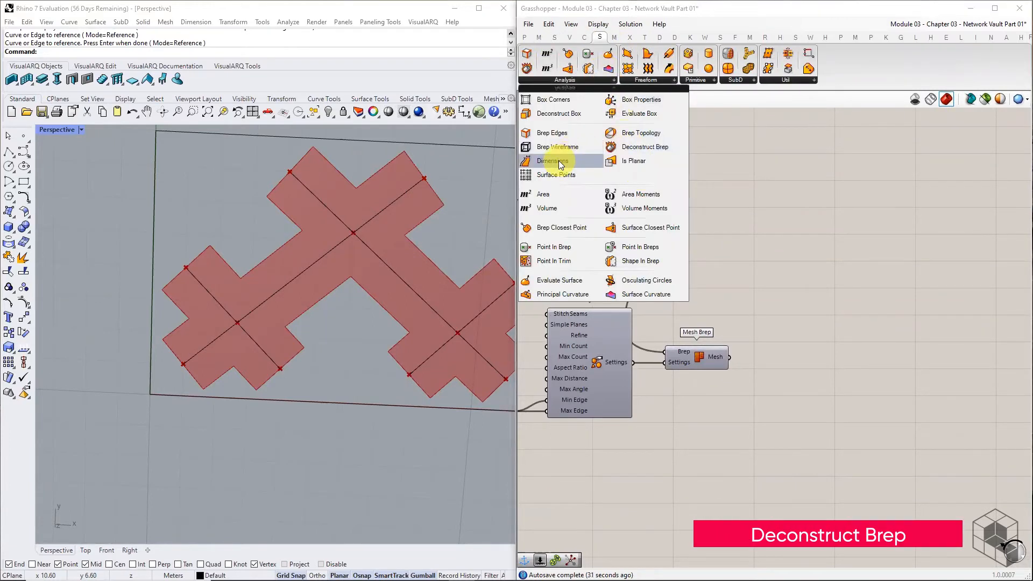
mouse_move(654, 150)
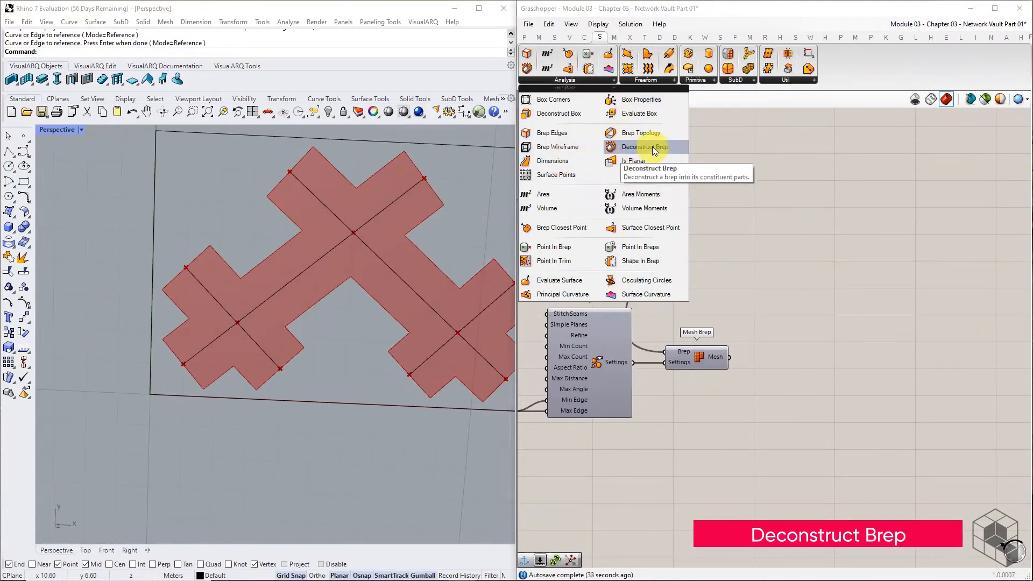
click(644, 147)
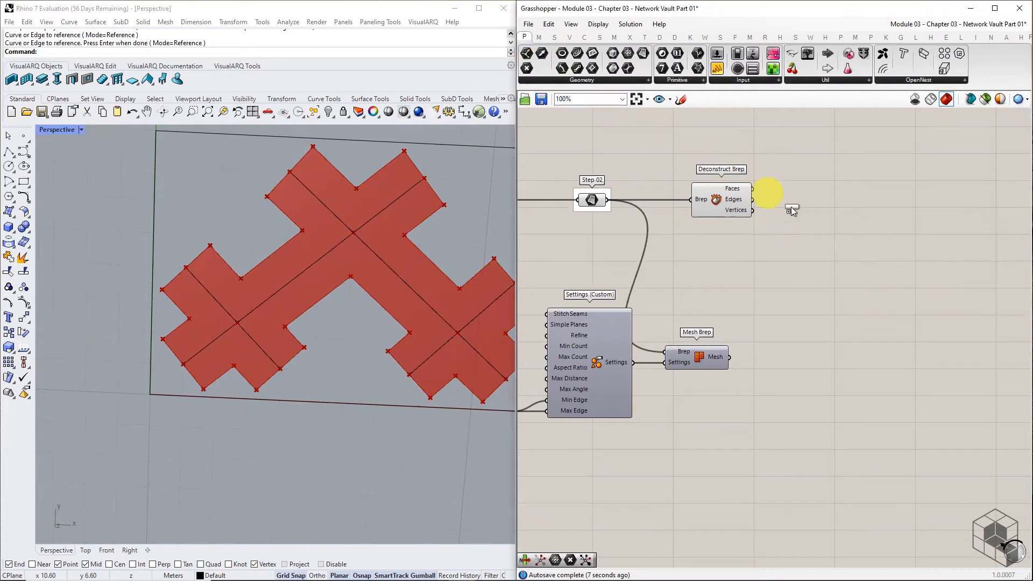
click(796, 211)
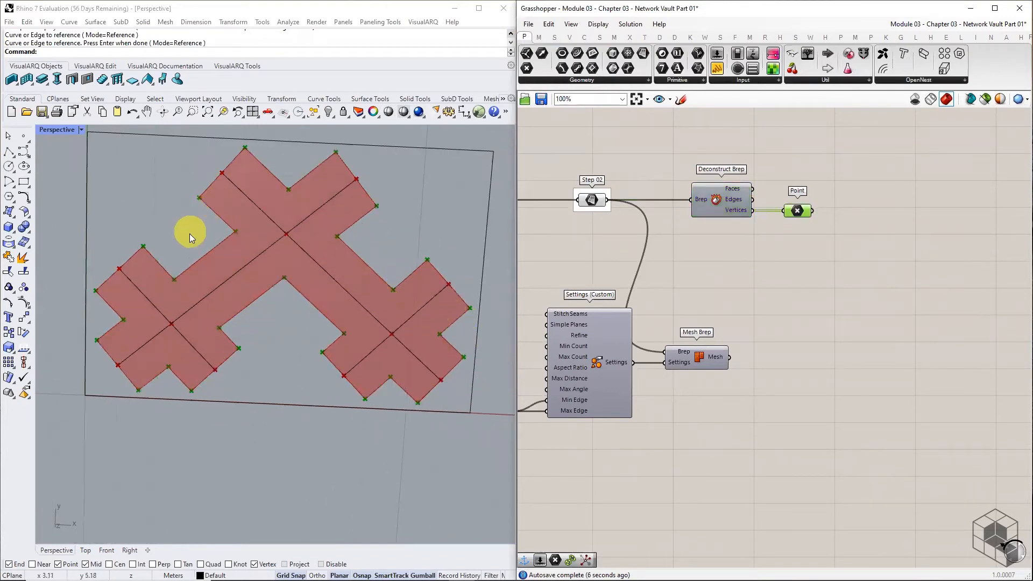
scroll(down, 3)
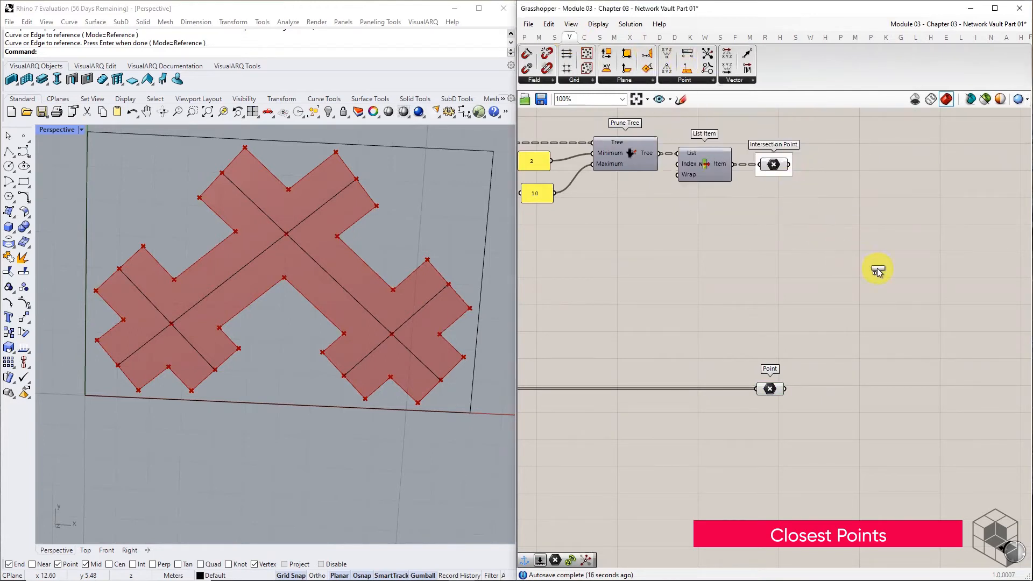
Step: Place Closest Points, wiring Intersection Point into Point and the vertex points into Cloud
click(878, 268)
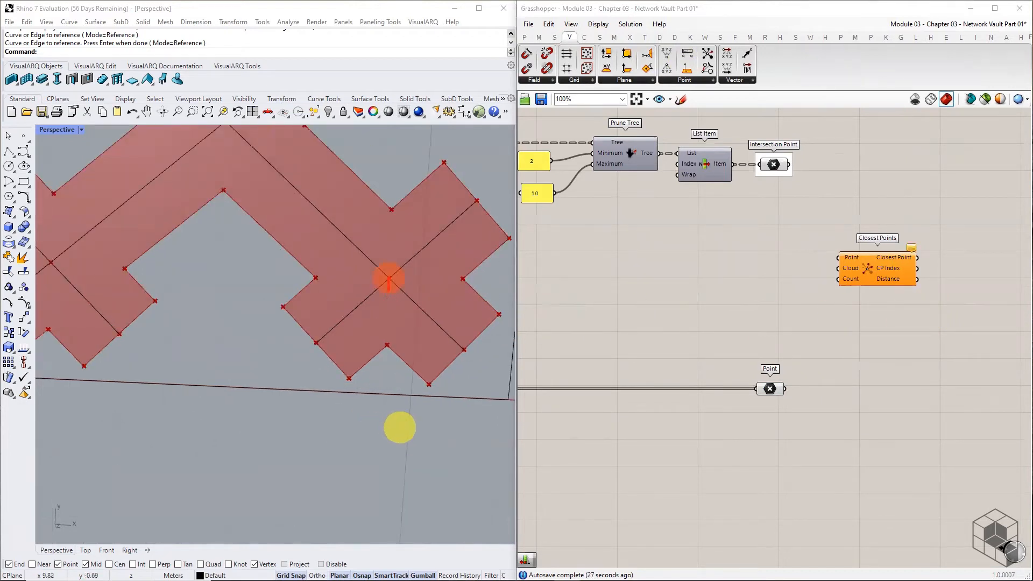
drag(389, 276, 382, 332)
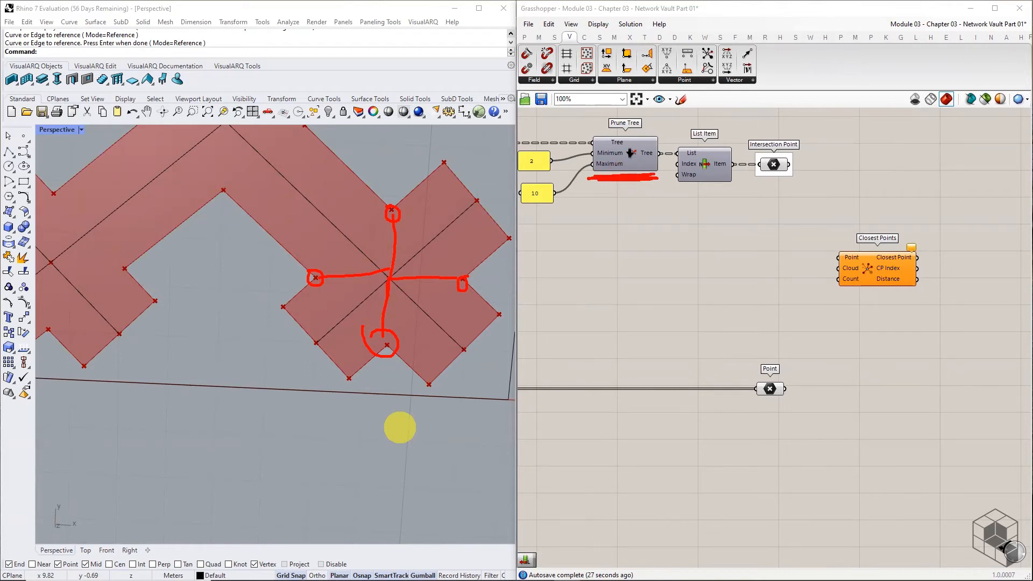
mouse_move(419, 445)
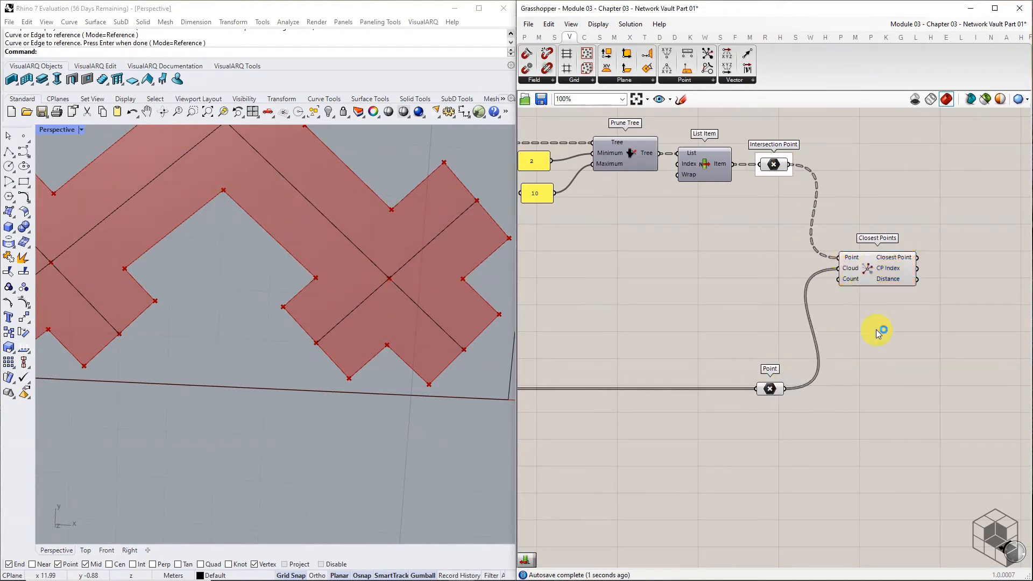
mouse_move(850, 279)
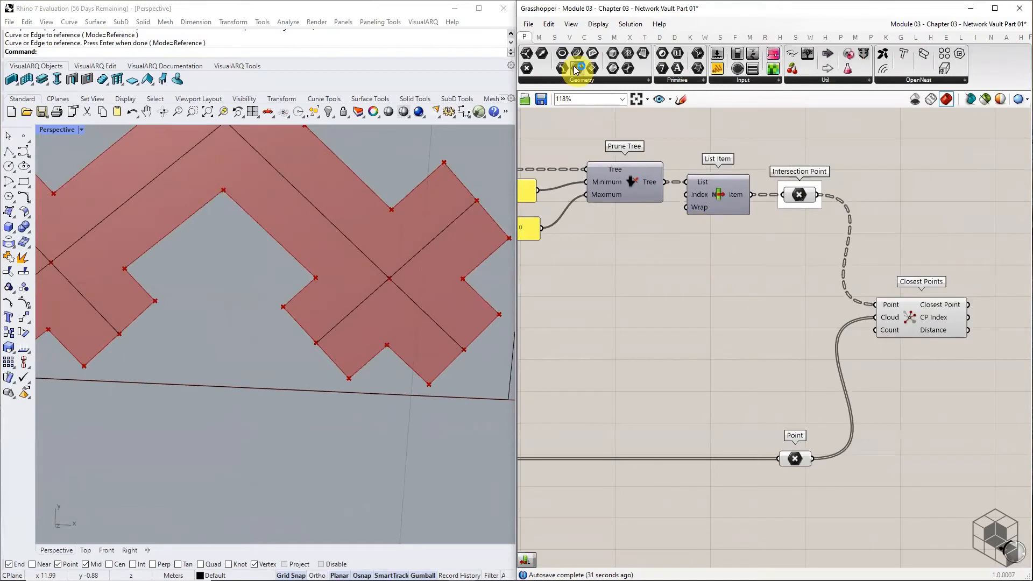
Step: Add List Length to drive the Closest Points count and gather results in a Point parameter
click(554, 37)
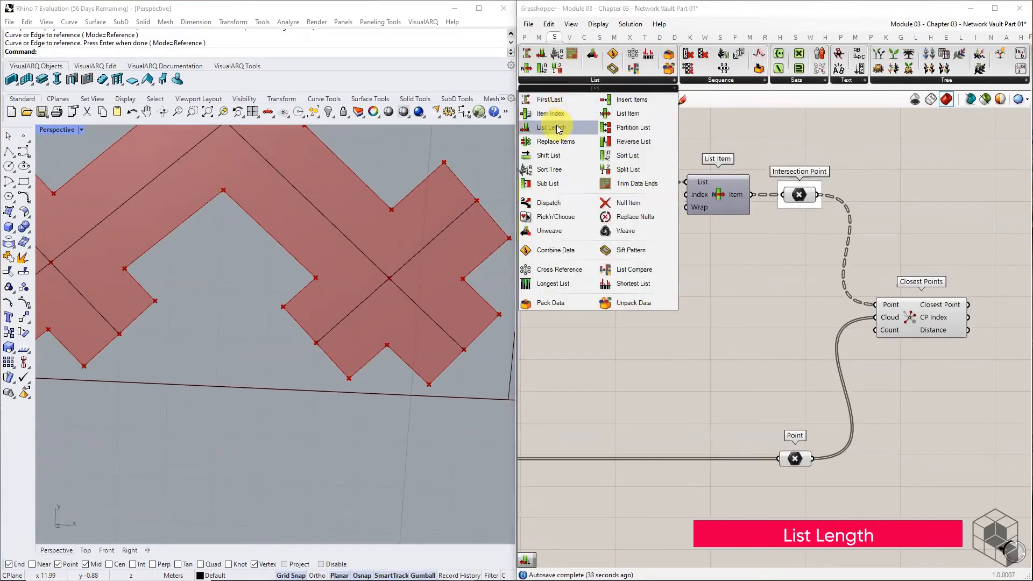
click(550, 127)
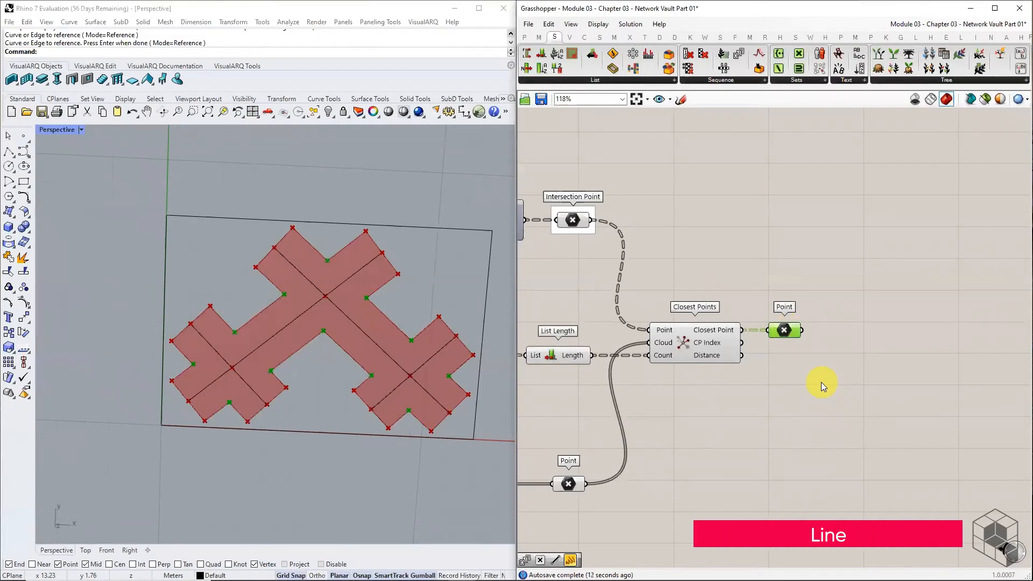
Step: Draw Lines from intersection points to their closest corners, feeding Line, Curve and Surface params
click(584, 37)
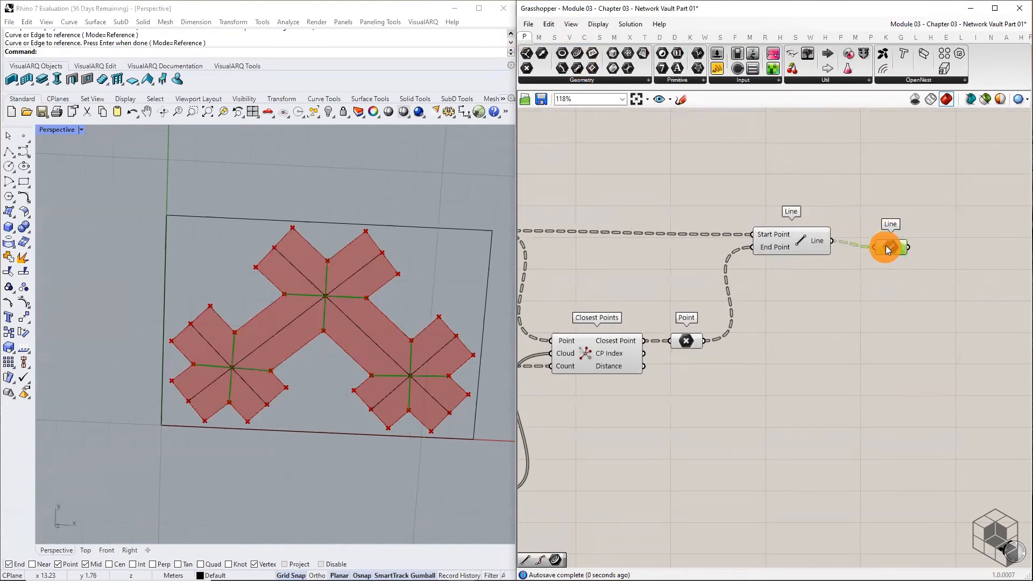
scroll(down, 3)
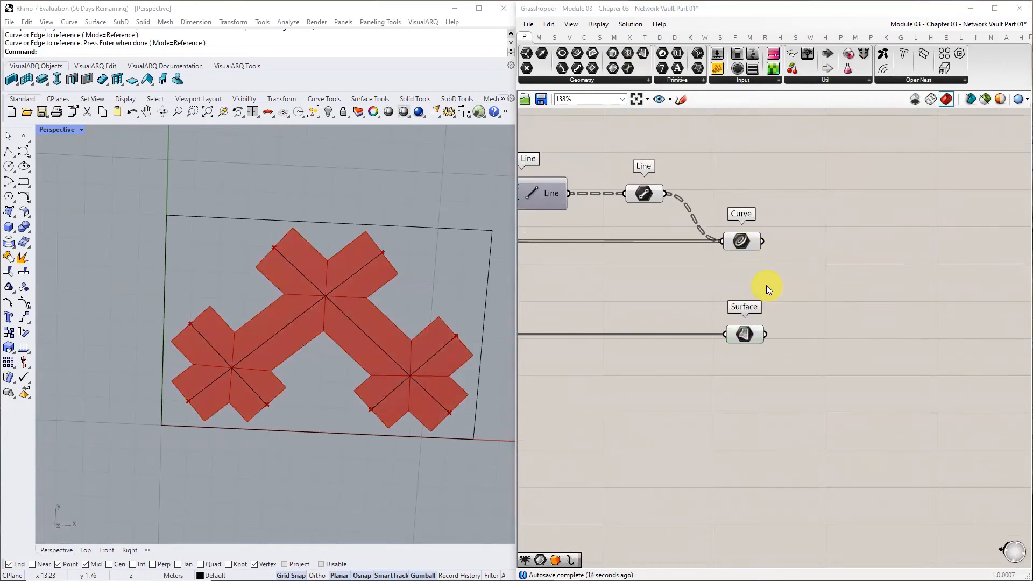
Step: Add Surface Split cutting the plan surface along the curves, fragments into a Surface param
click(630, 24)
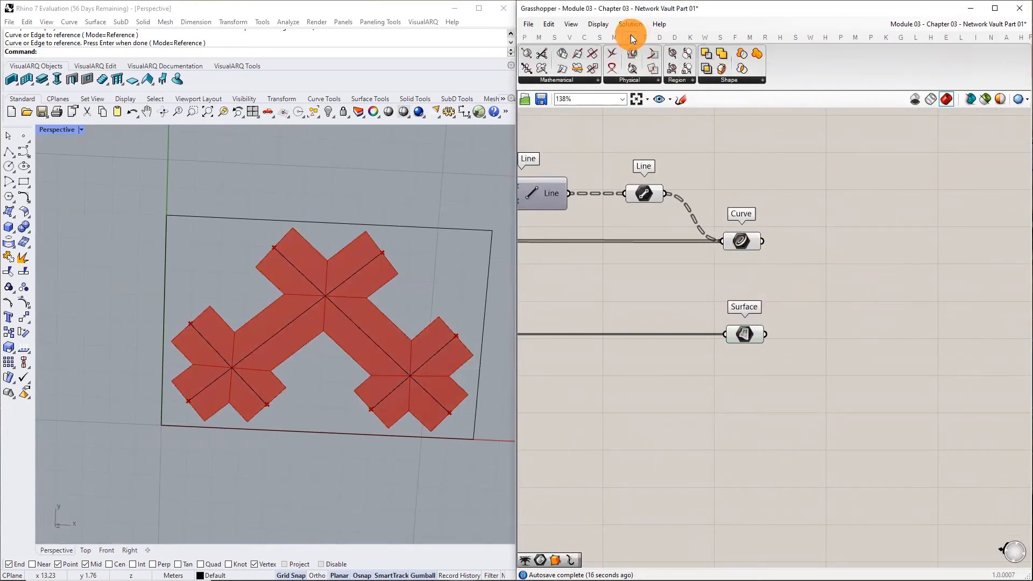
click(633, 53)
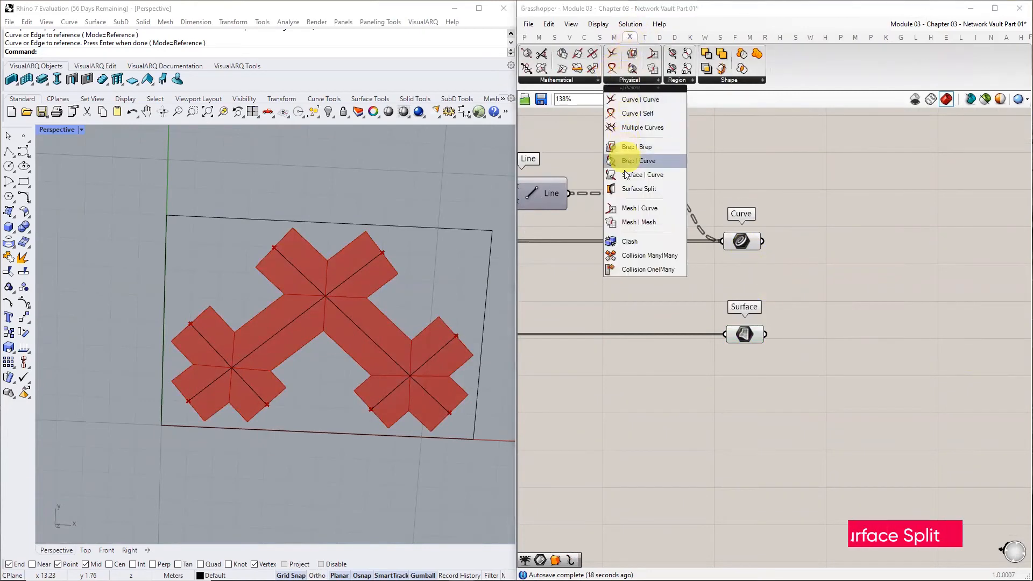
click(639, 188)
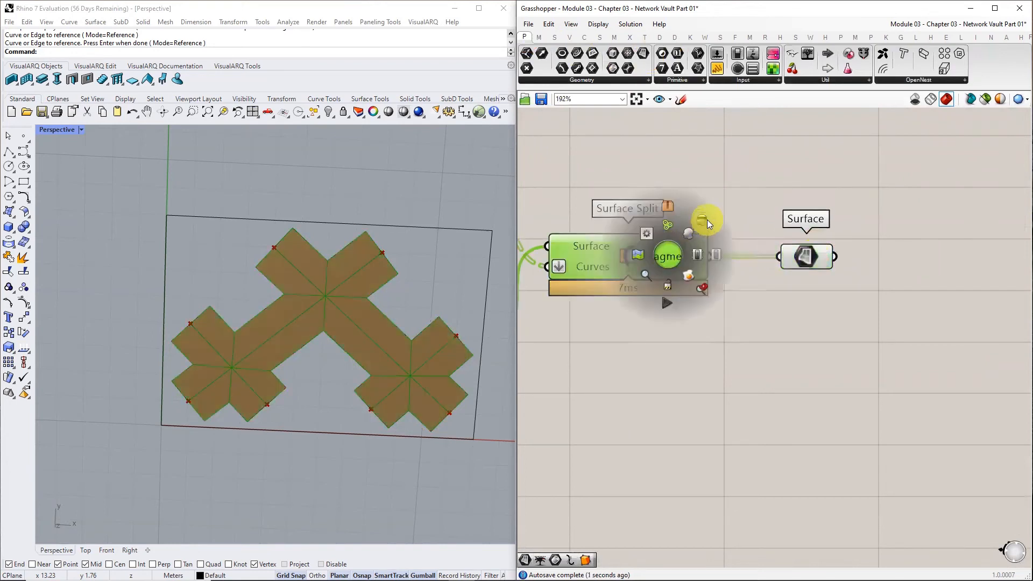
mouse_move(806, 256)
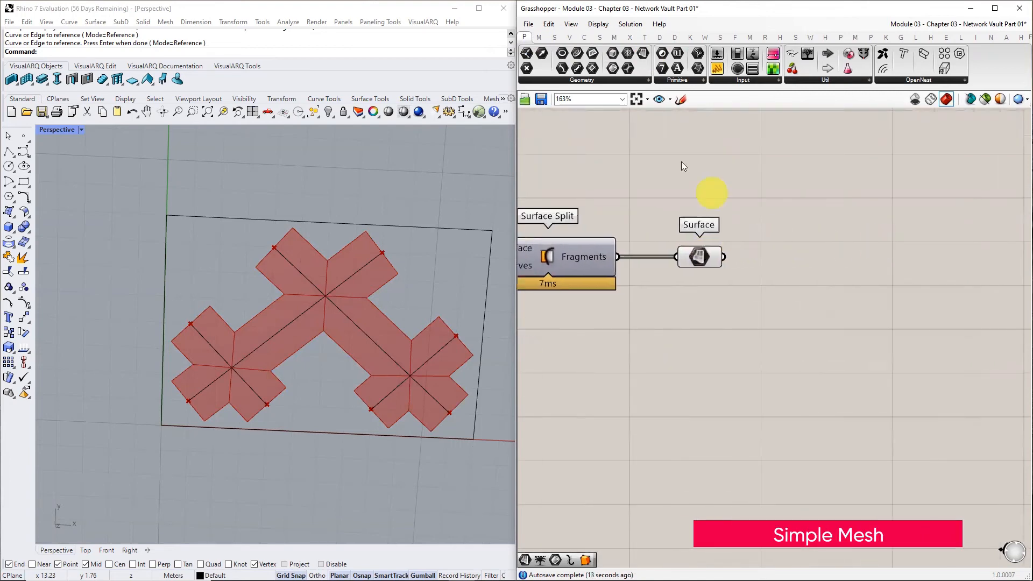
Step: Simple Mesh the fragments, then Mesh Join, WeldVertices, UnifyNormals and Refine at level 3
click(906, 69)
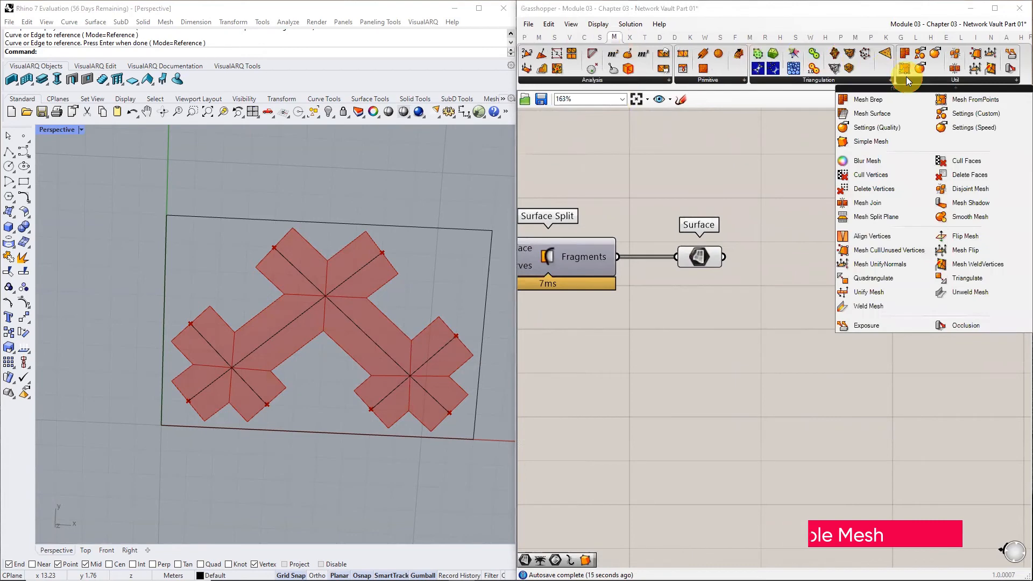
click(870, 142)
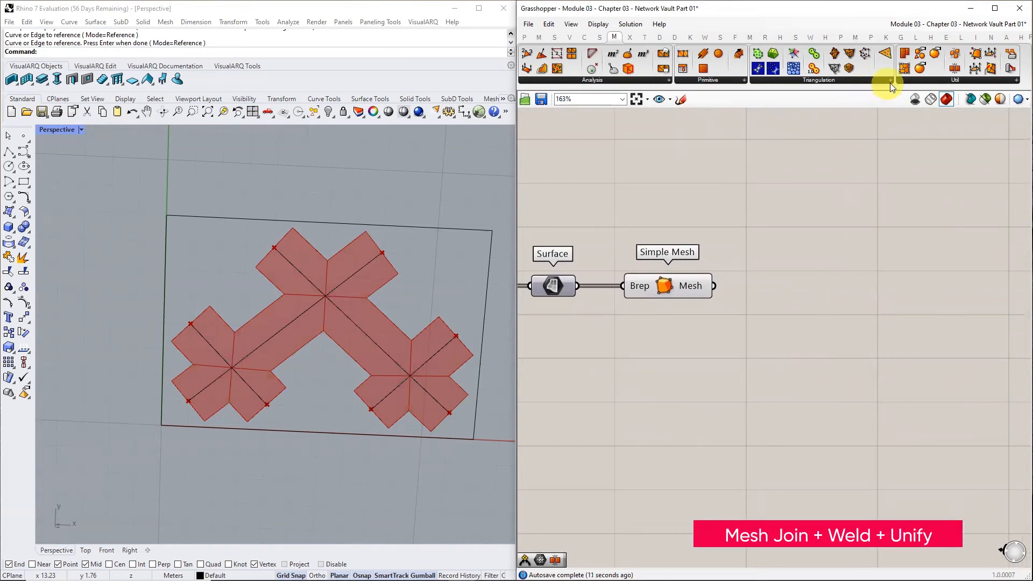
click(809, 283)
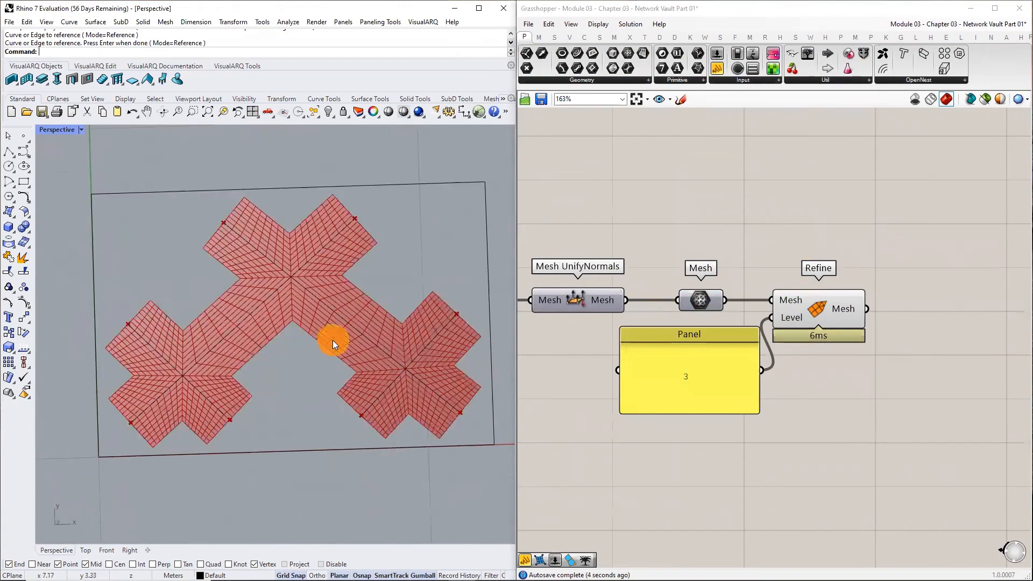
Step: Feed Refine's output into a Mesh parameter renamed Base Mesh
drag(333, 345, 406, 341)
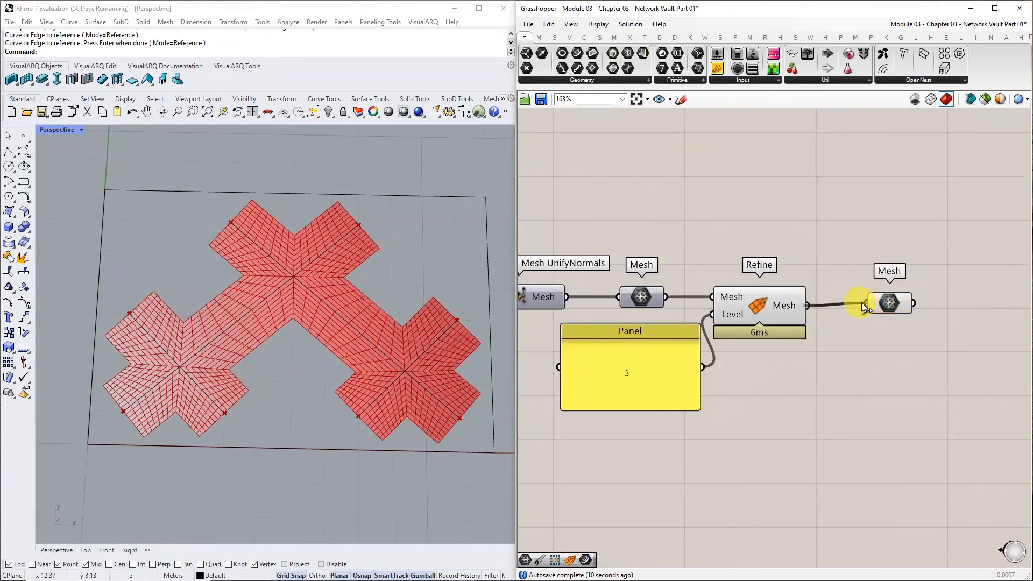
right_click(888, 303)
text(Base )
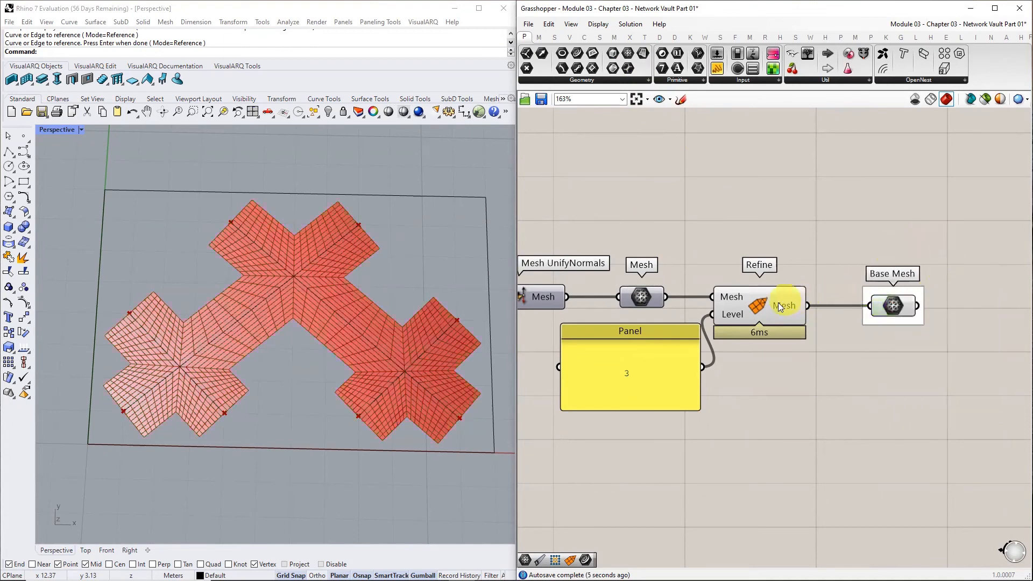
click(892, 306)
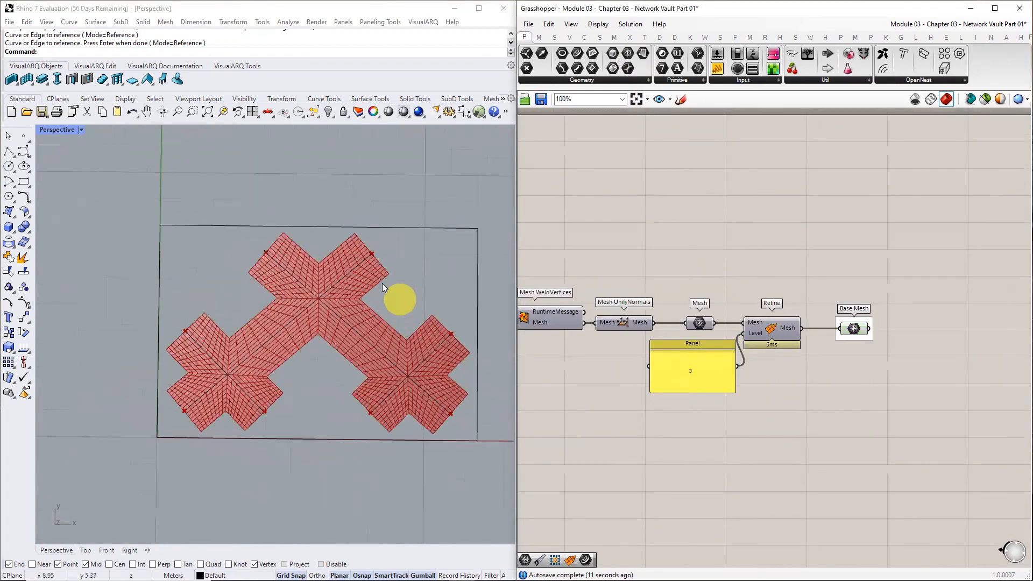
Step: Stretch one arm of the plan curves outward with the gumball in Rhino
click(372, 253)
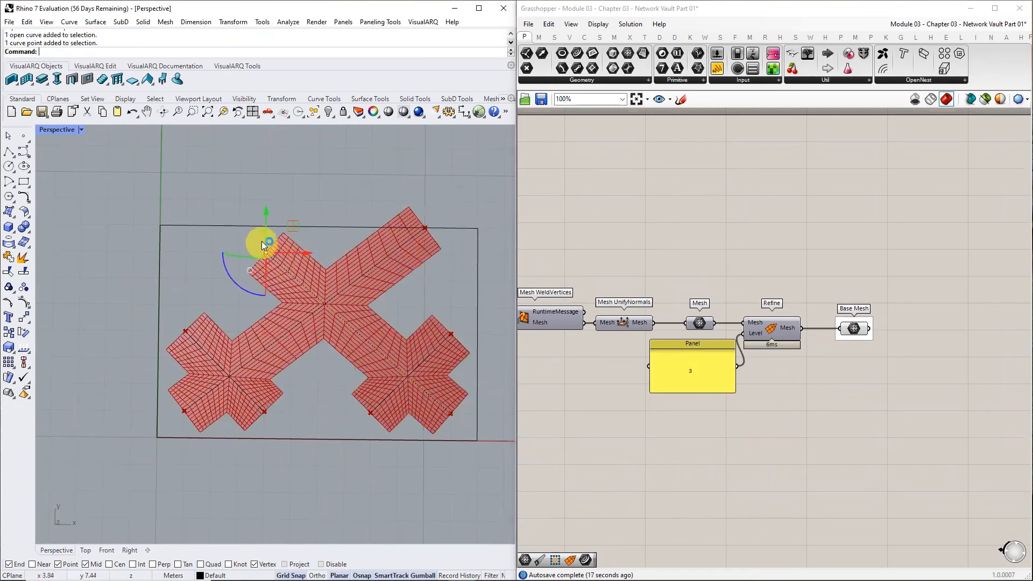
drag(265, 239, 187, 171)
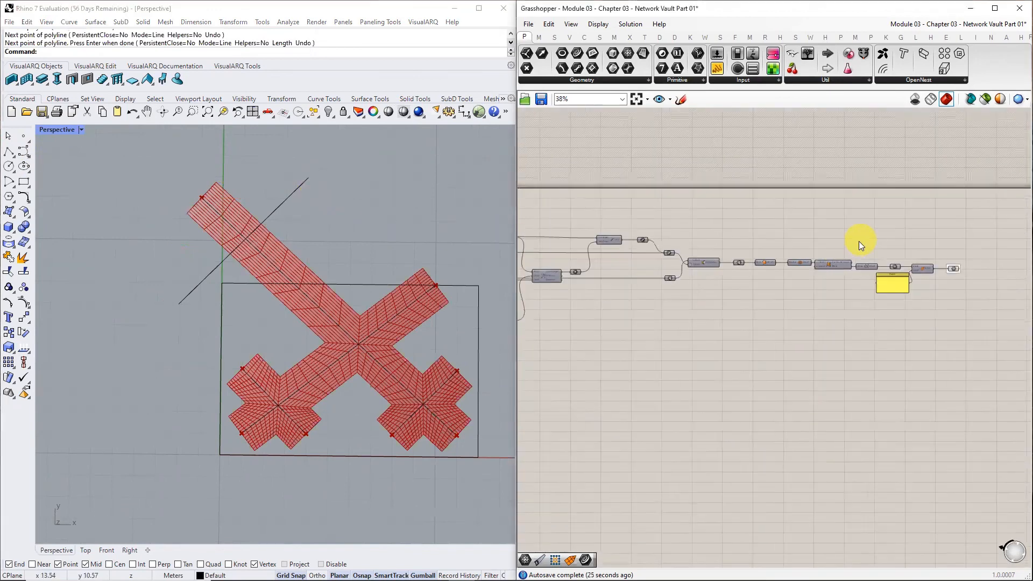
scroll(down, 3)
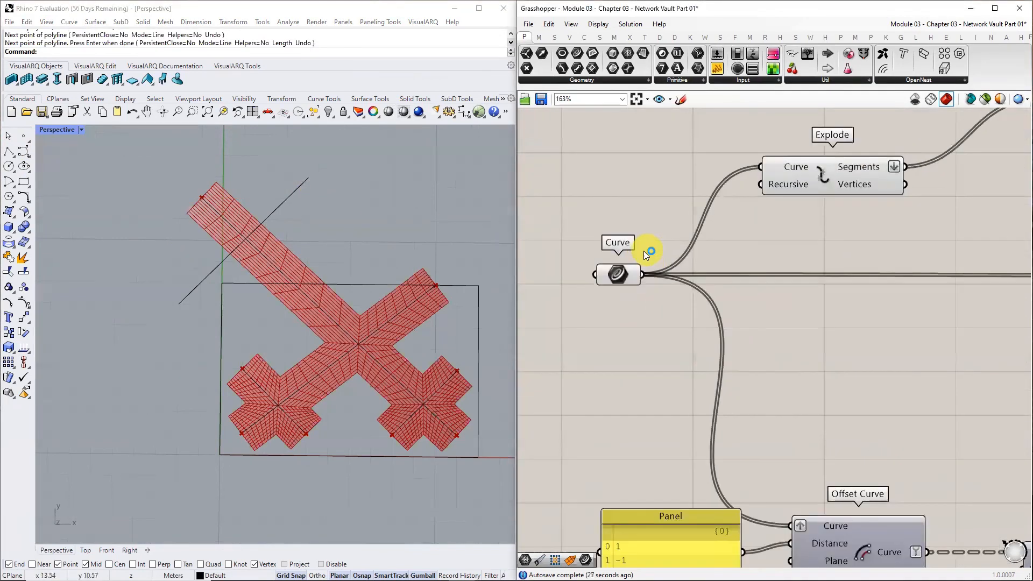
Step: Set Multiple Curves on the Curve input to the edited curves so the base mesh regenerates
right_click(619, 274)
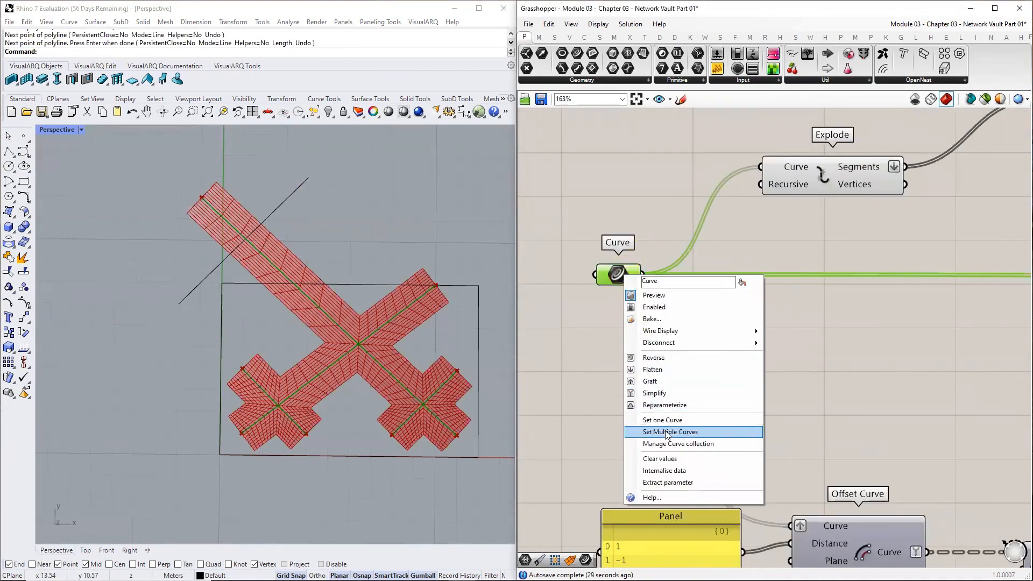
click(669, 431)
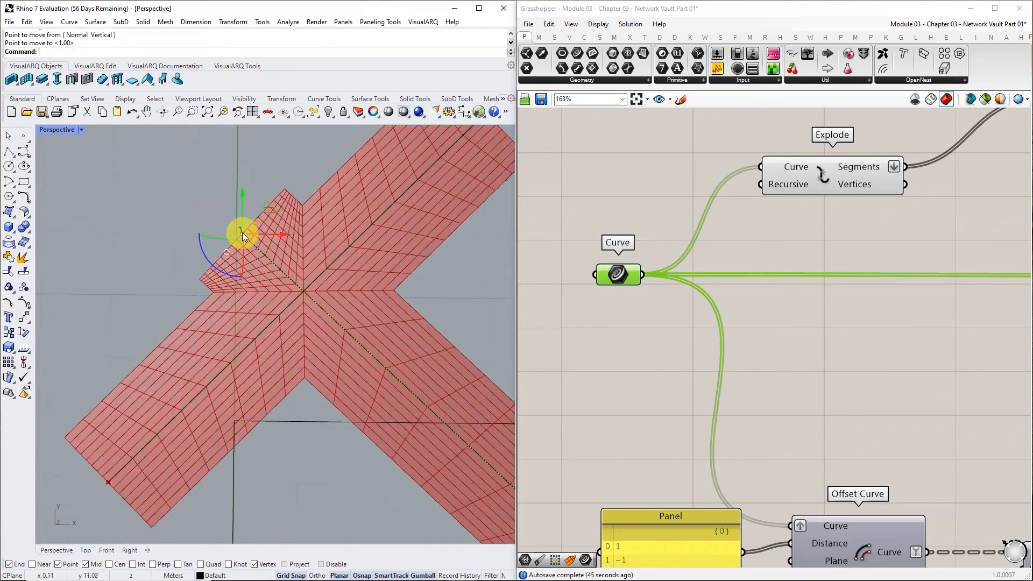
drag(242, 234, 343, 220)
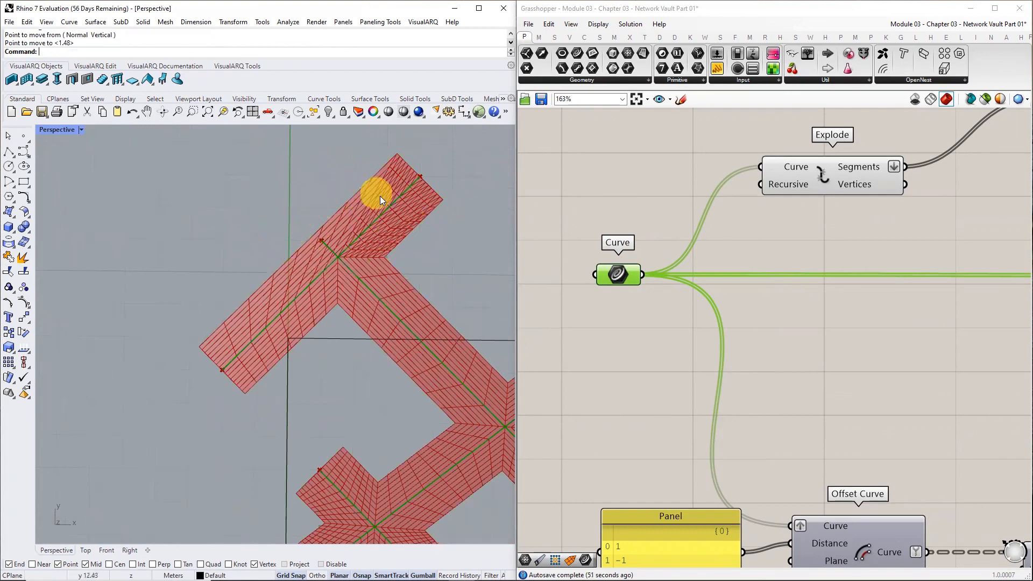
mouse_move(507, 260)
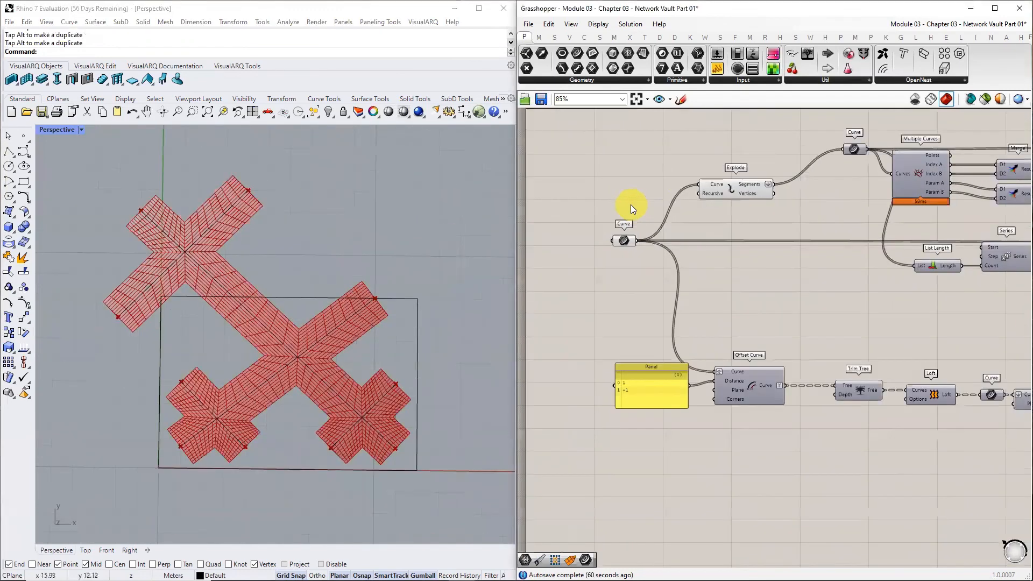
scroll(down, 3)
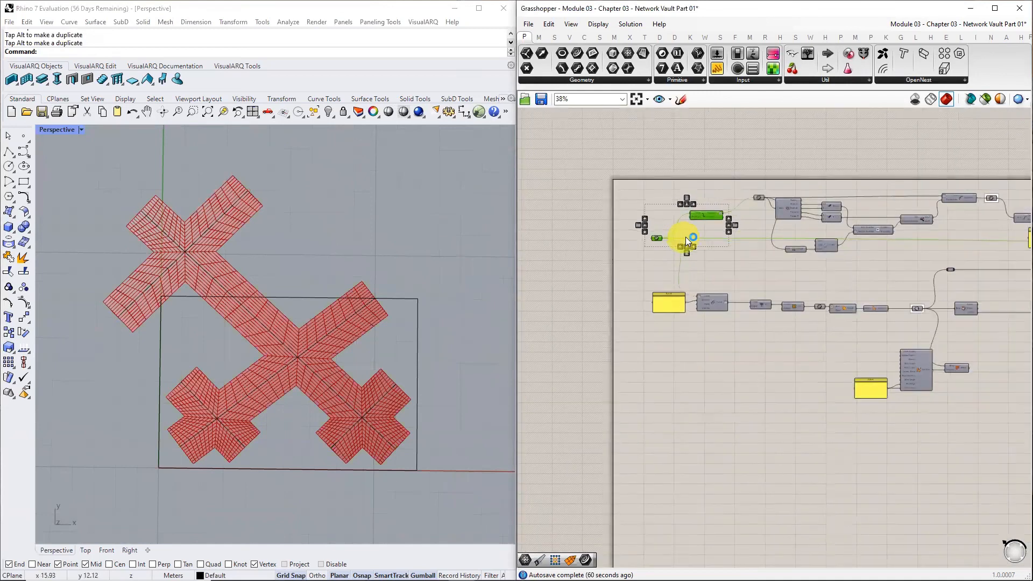